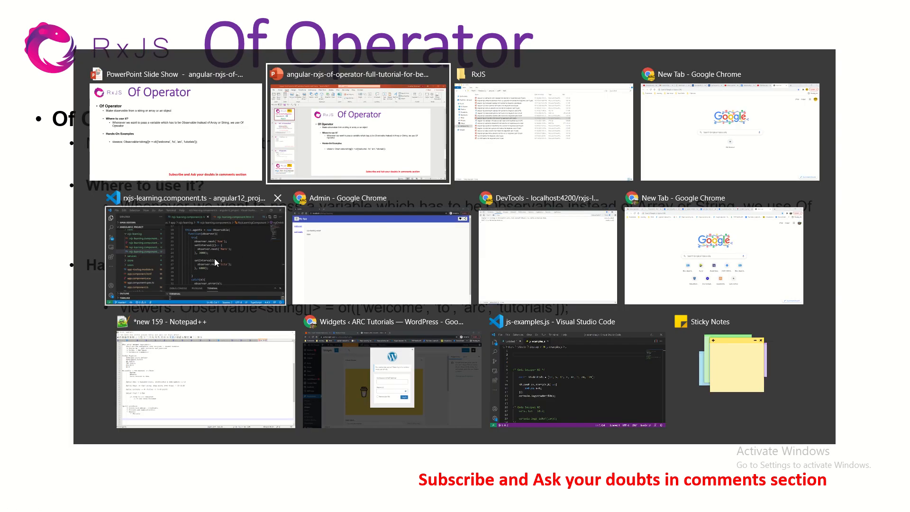
Comment out the old agents Observable block and label it 'Episode #3'.
click(215, 262)
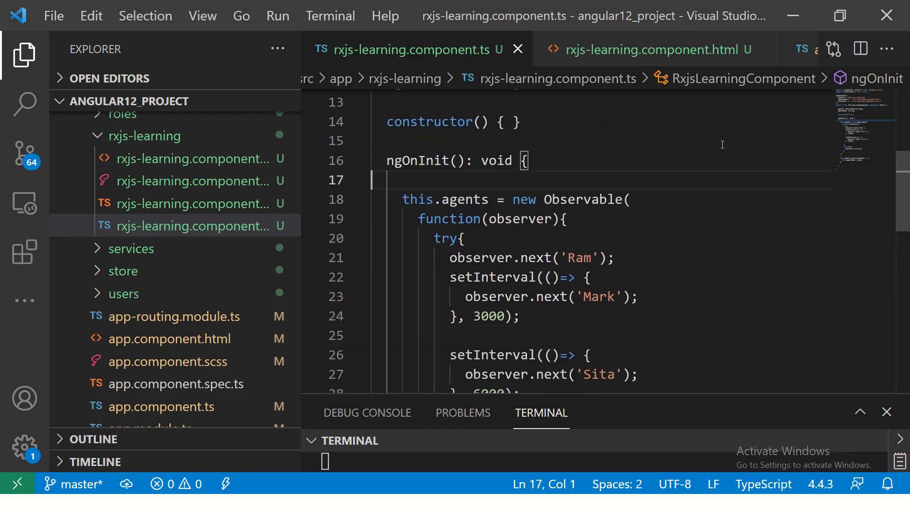
text(/*)
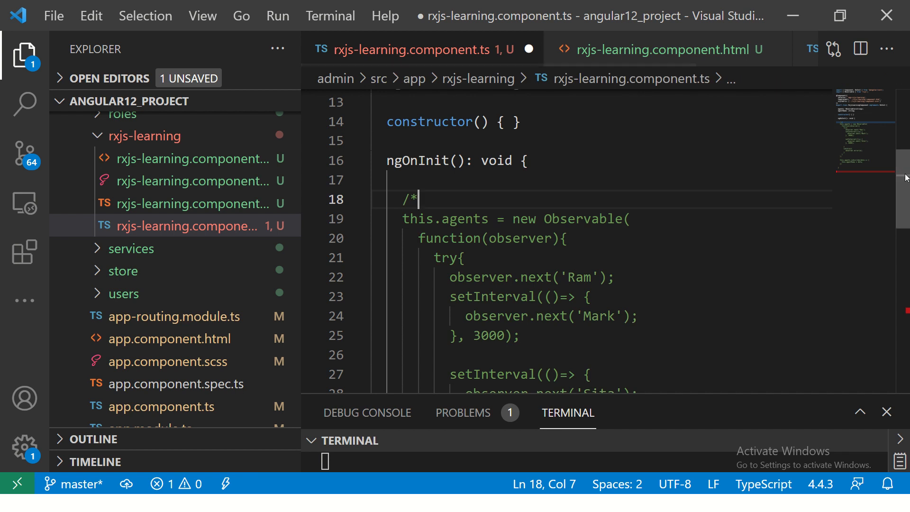
scroll(down, 3)
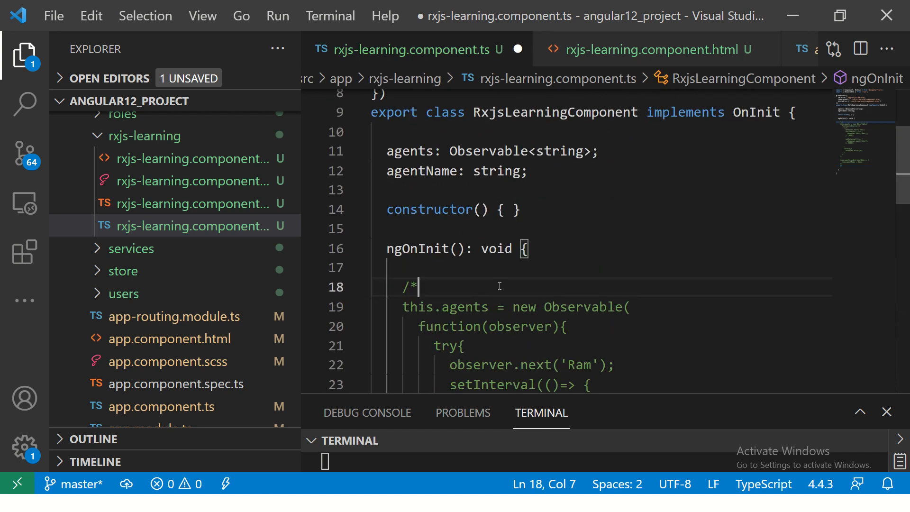
text(Ep)
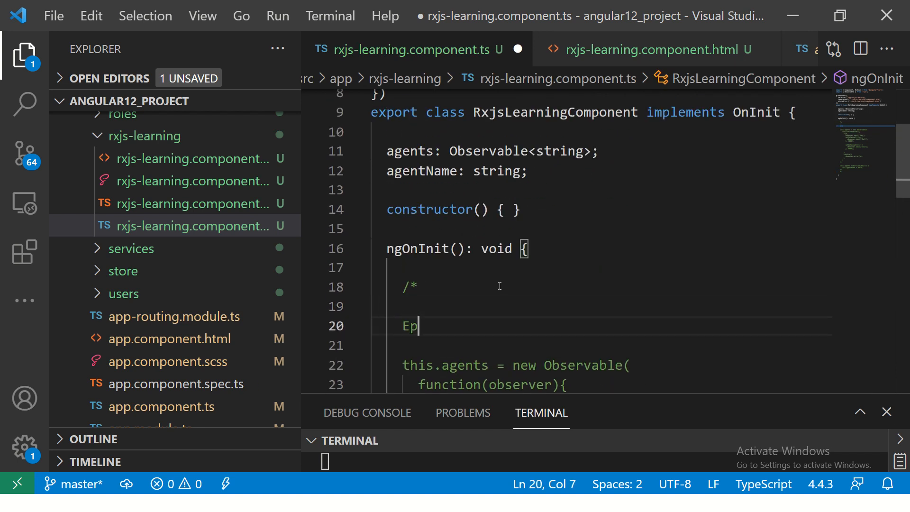
text(isode #3)
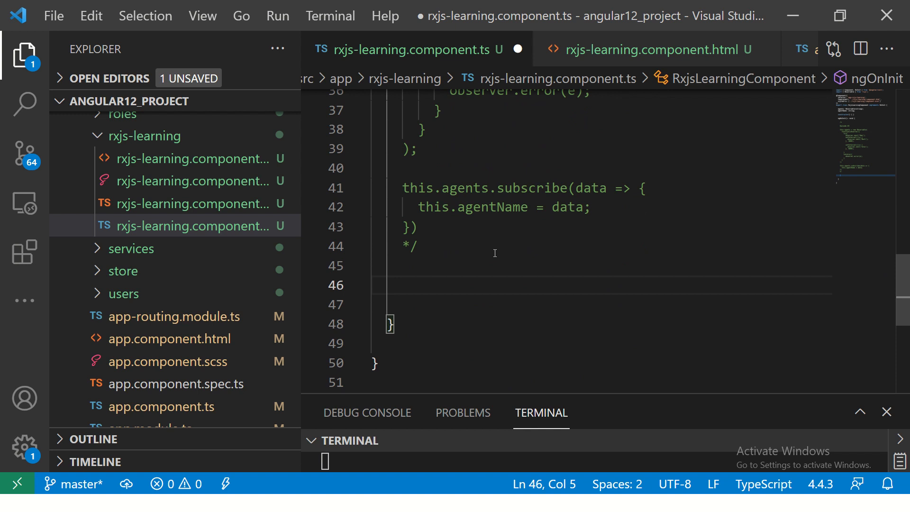
Add an '/* Of Operator */' comment heading below the commented block.
text(/)
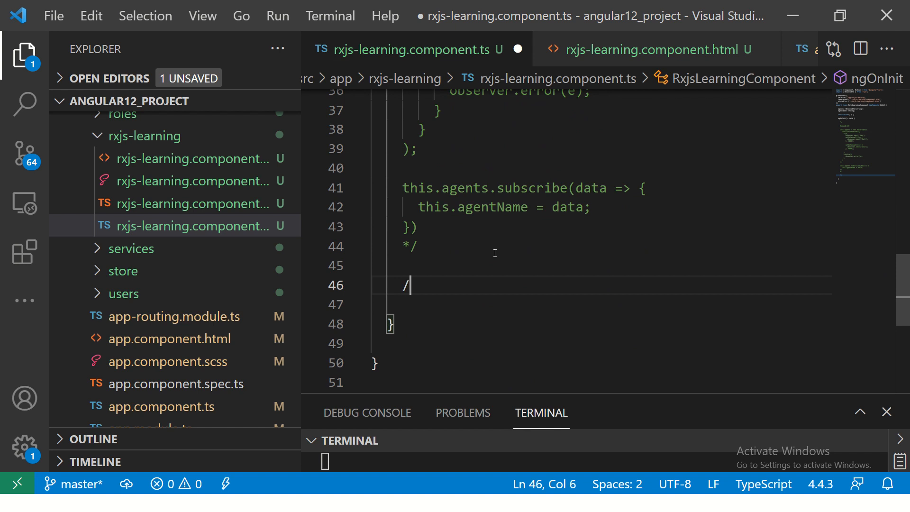
text(* Of Op)
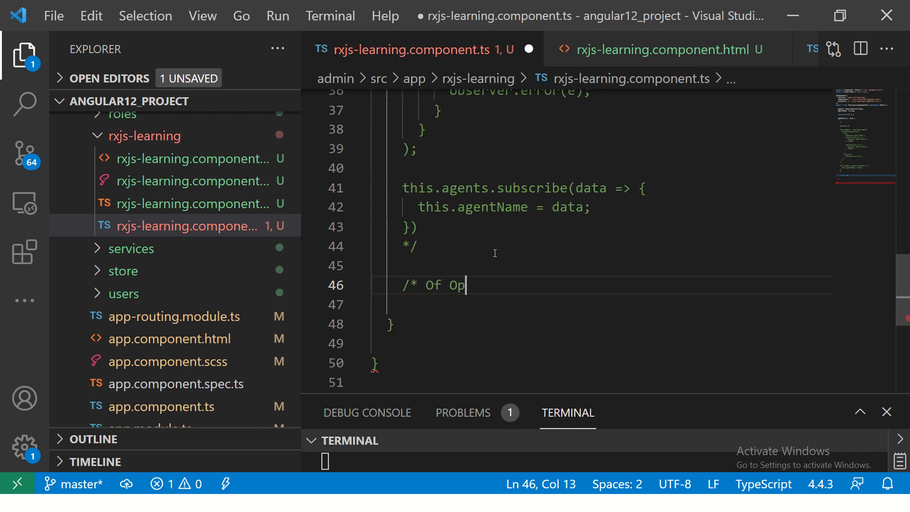
text(erator */)
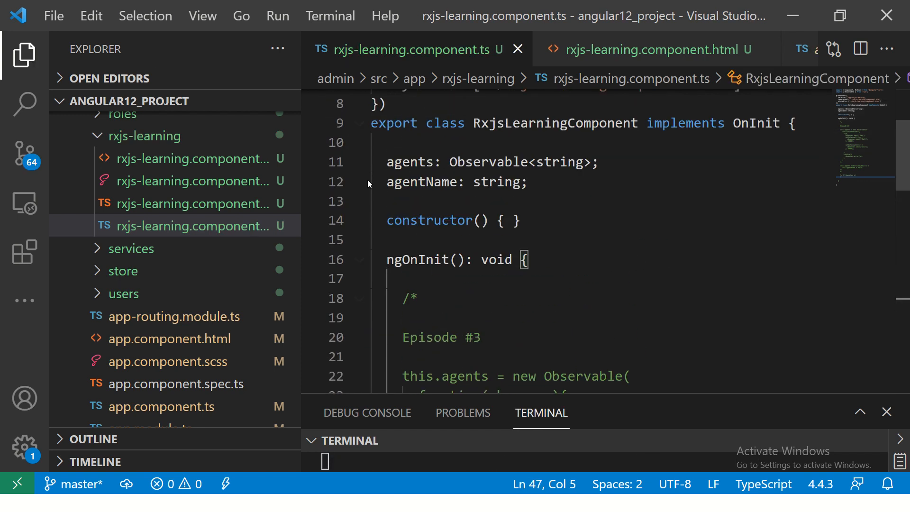
Declare a students property typed Observable<string[]>, hiding the Explorer sidebar for room.
scroll(up, 3)
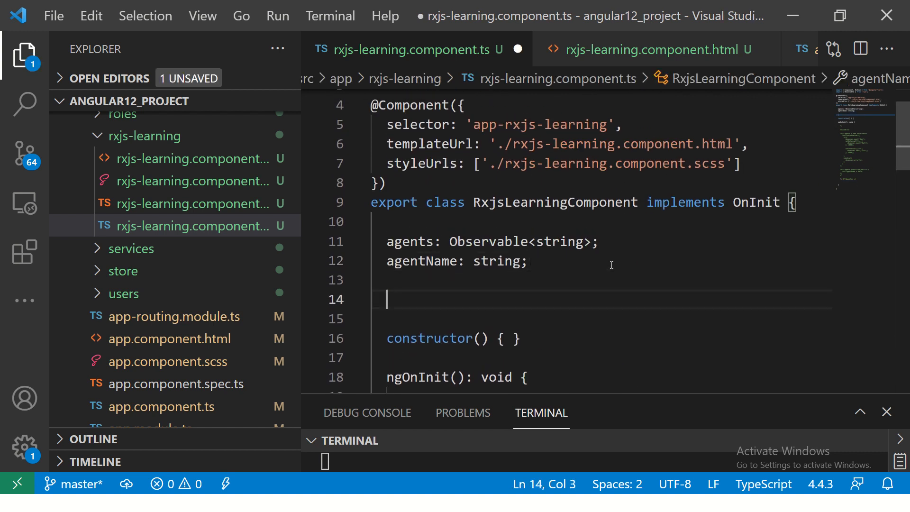
key(Enter)
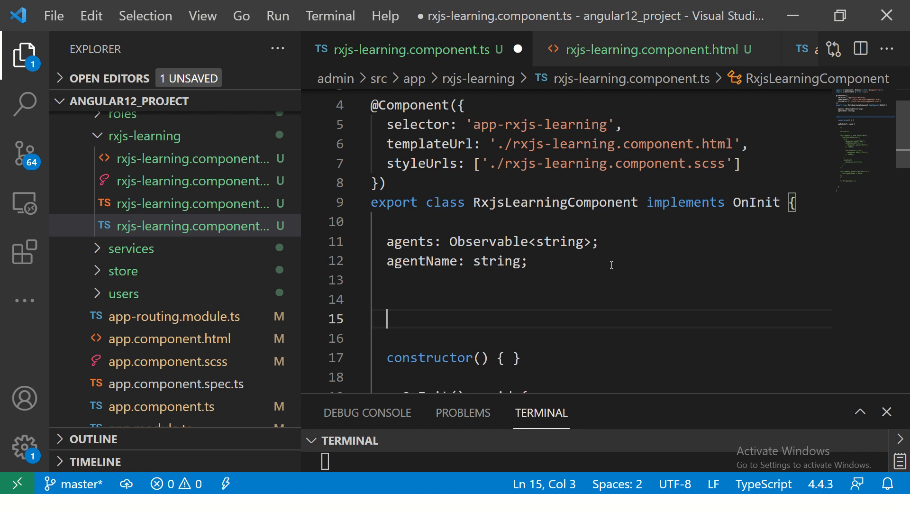
text(students:)
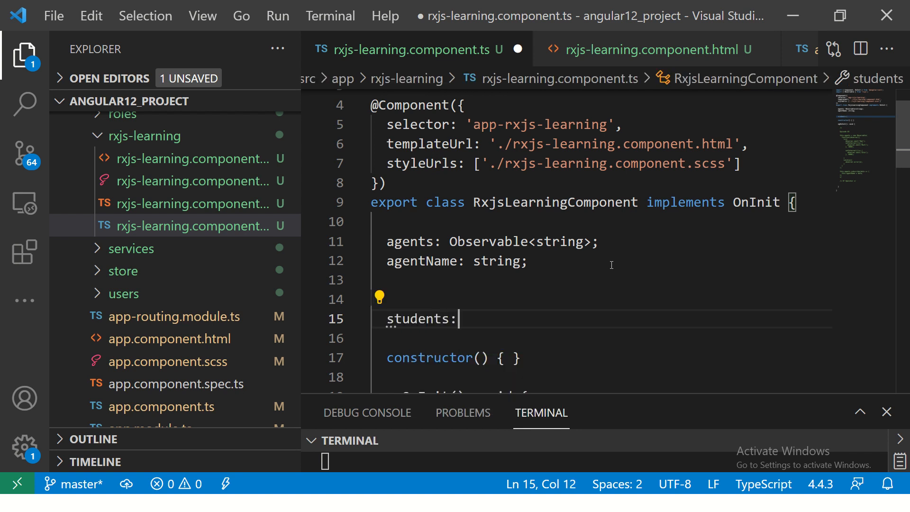
text(Observable<s)
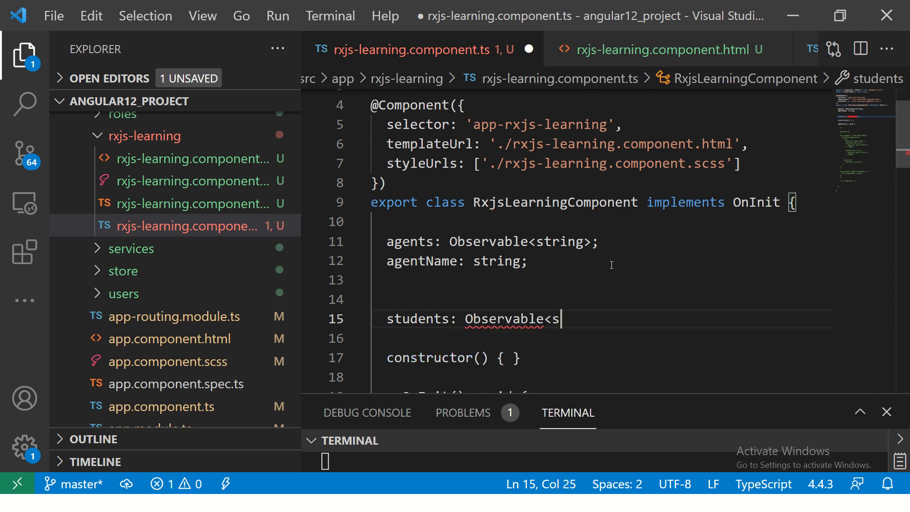
text(tring[]>)
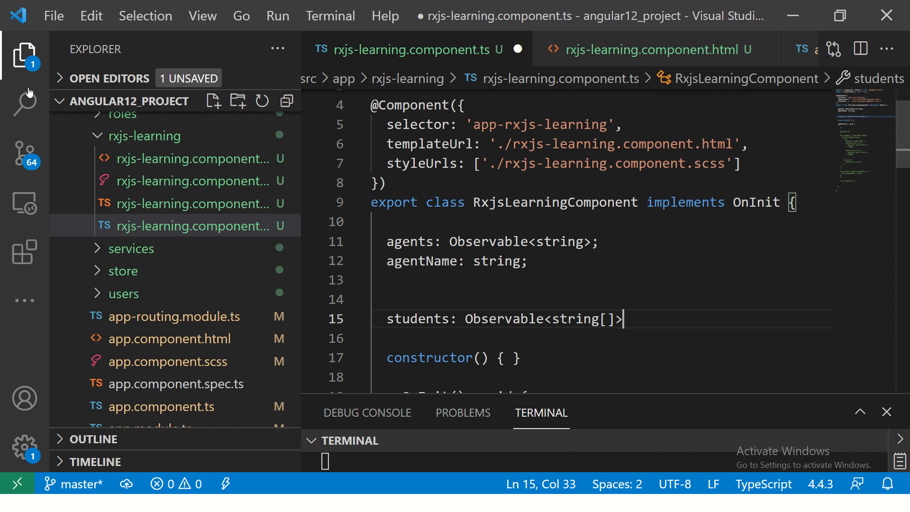
click(27, 51)
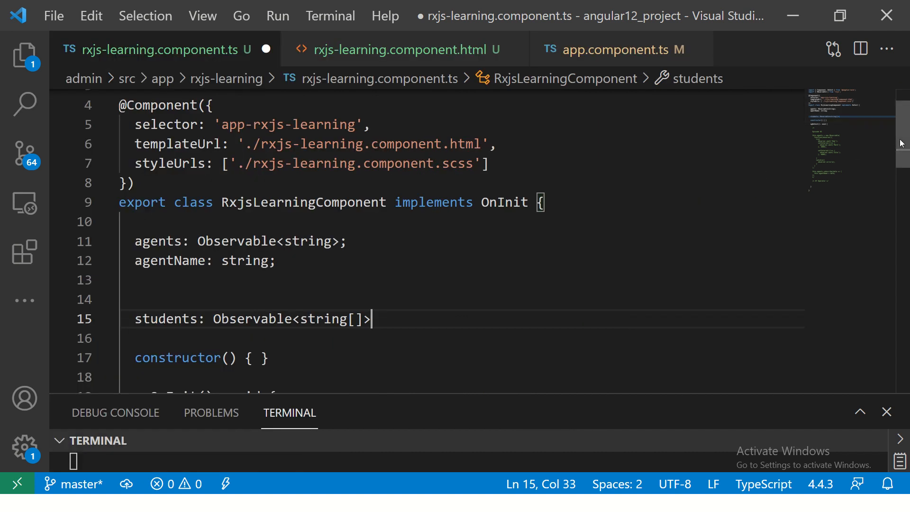
scroll(down, 3)
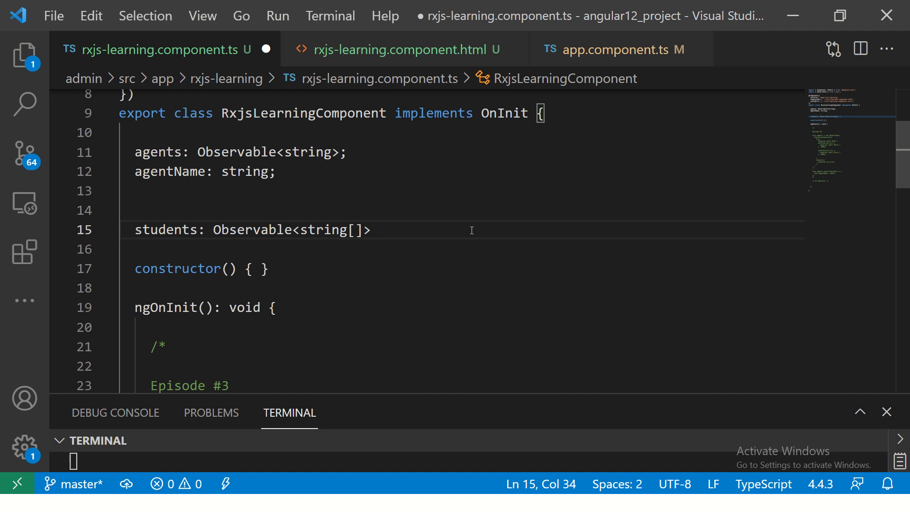
Assign students to of(['Mark', 'Ram', 'Sita', 'Lisa']) and save the component.
text(=)
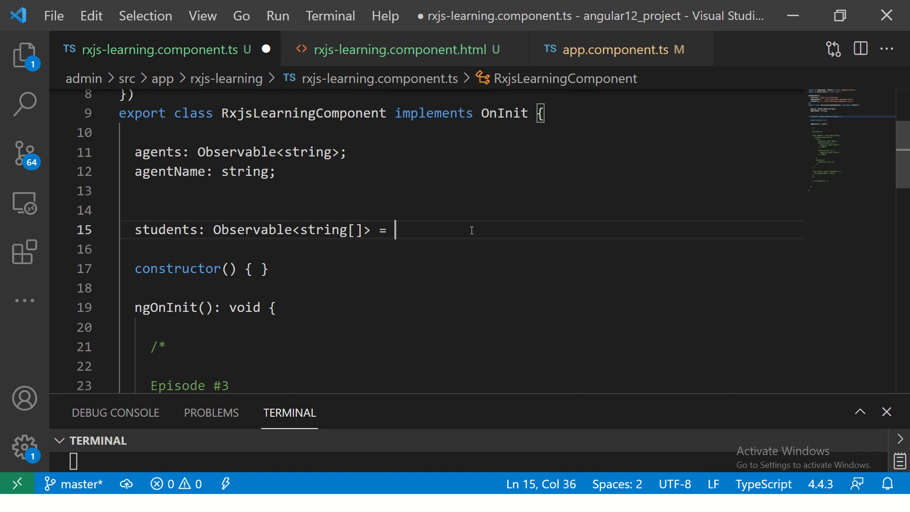
text(of)
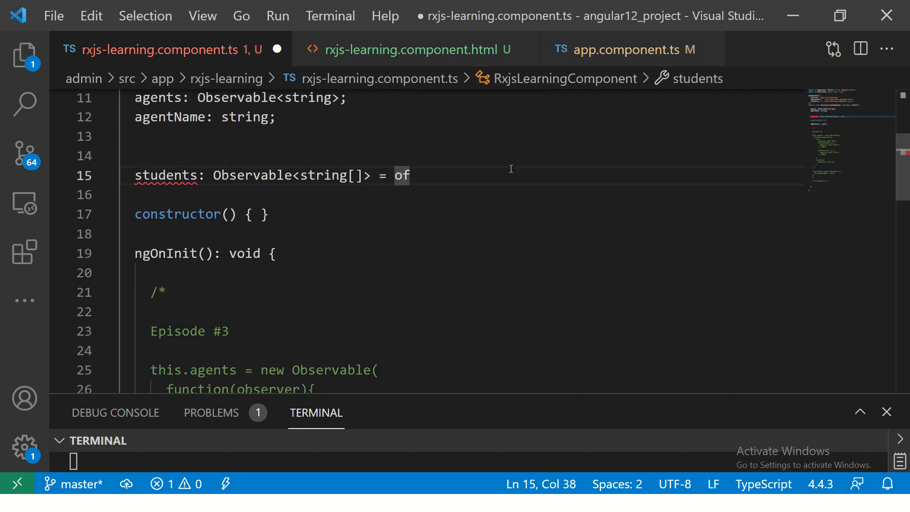
text(([]))
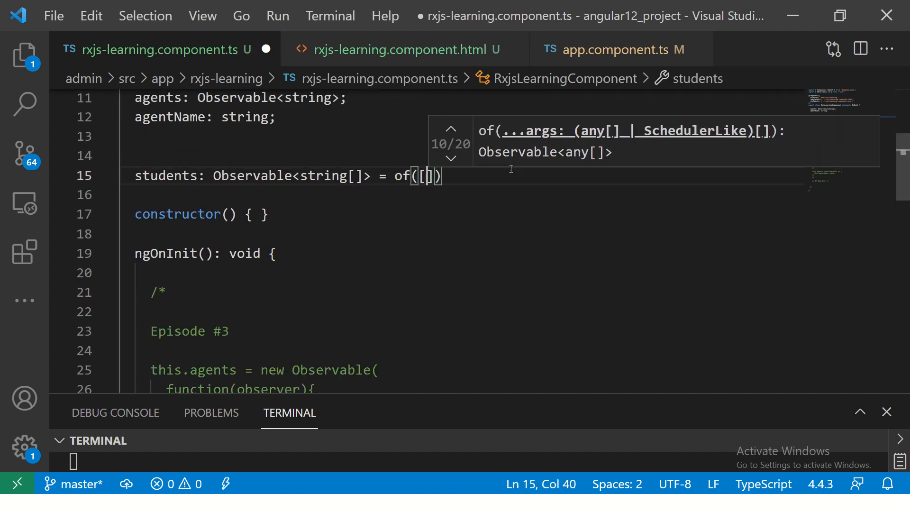
text('Mark')
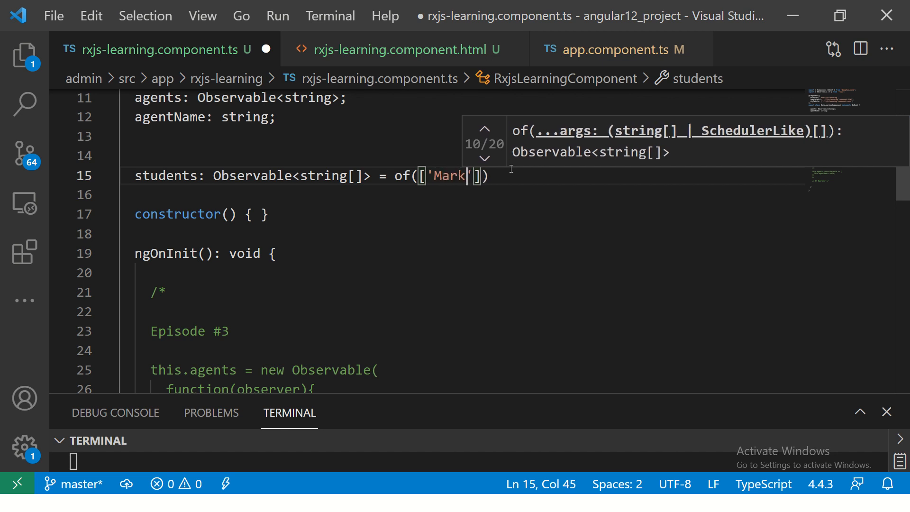
text(, '')
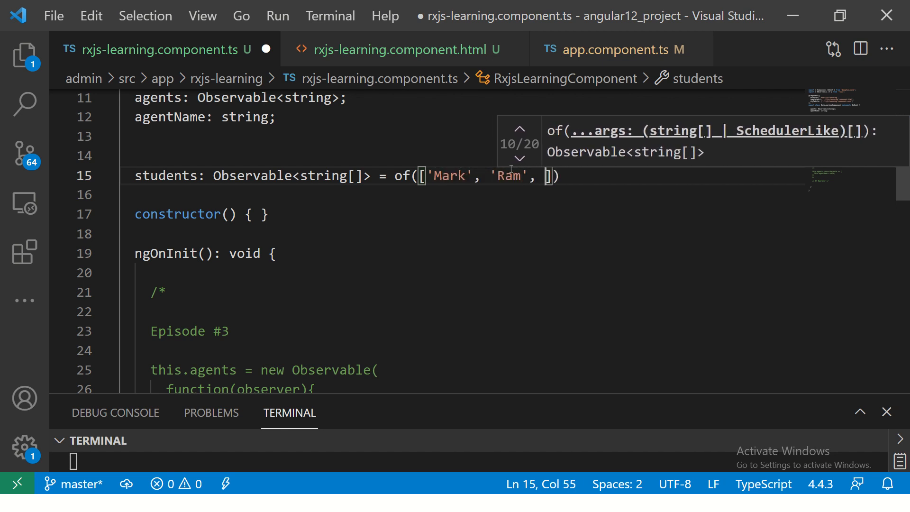
text('Sita', 'Lisa)
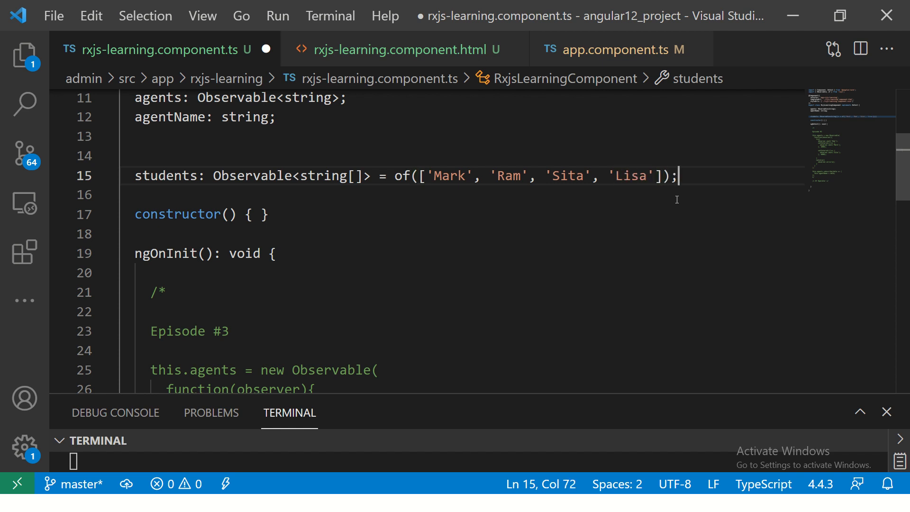
key(Ctrl+s)
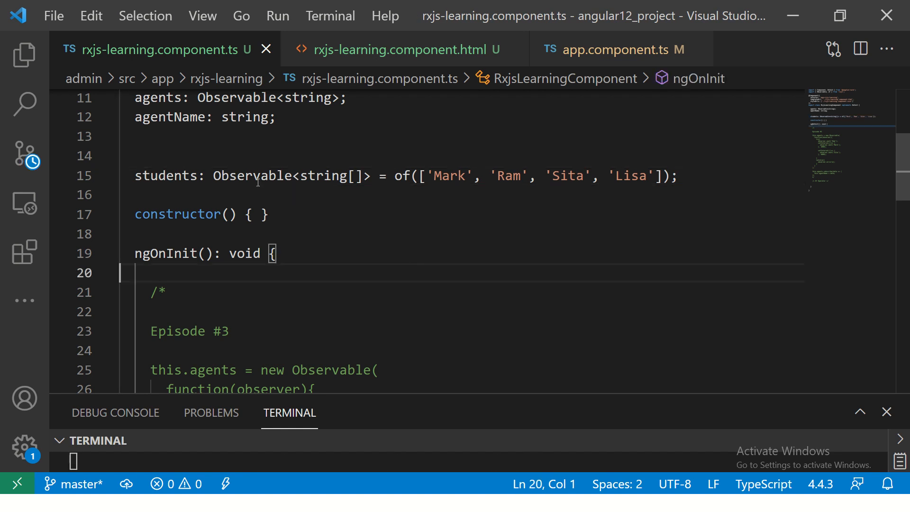
Move the names array into a separate studentList property.
double_click(252, 176)
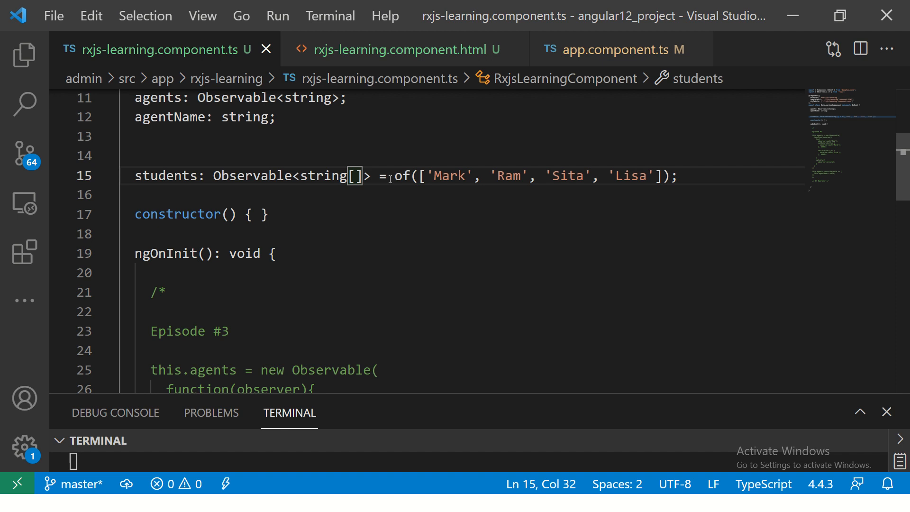
drag(419, 176, 489, 176)
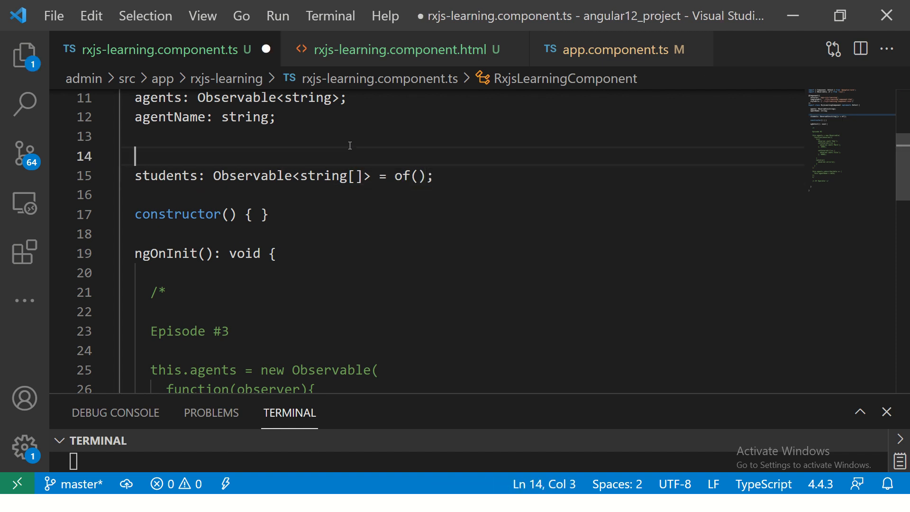
text(studentList =)
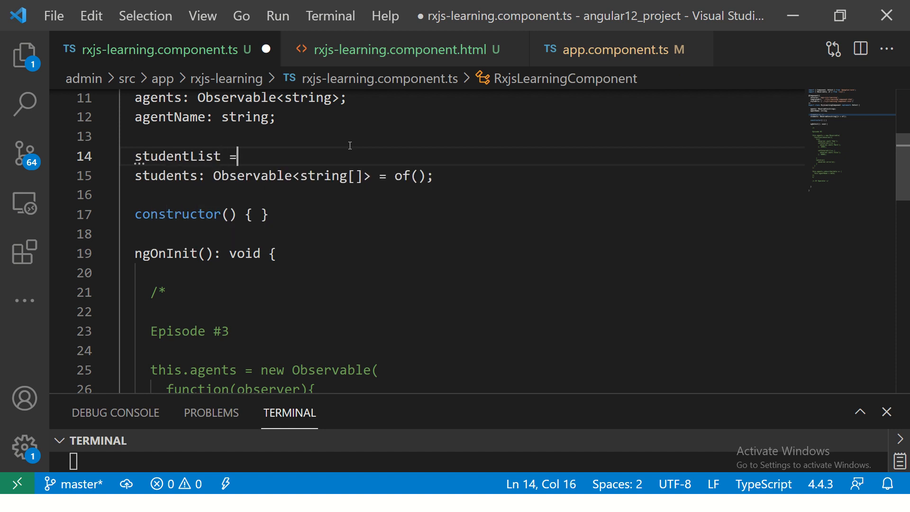
text(['Mark', 'Ram', 'Sita', 'Lisa'];)
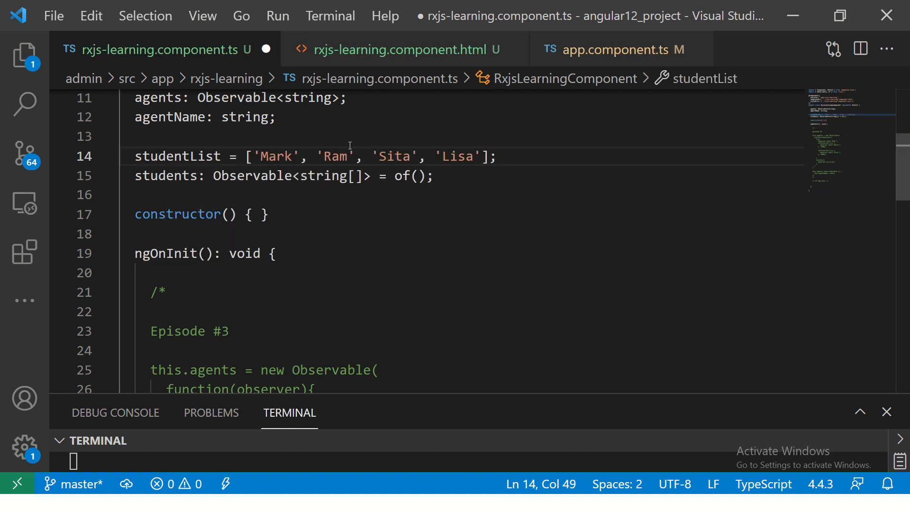
Build students with of(this.studentList) and position the cursor inside ngOnInit.
double_click(176, 155)
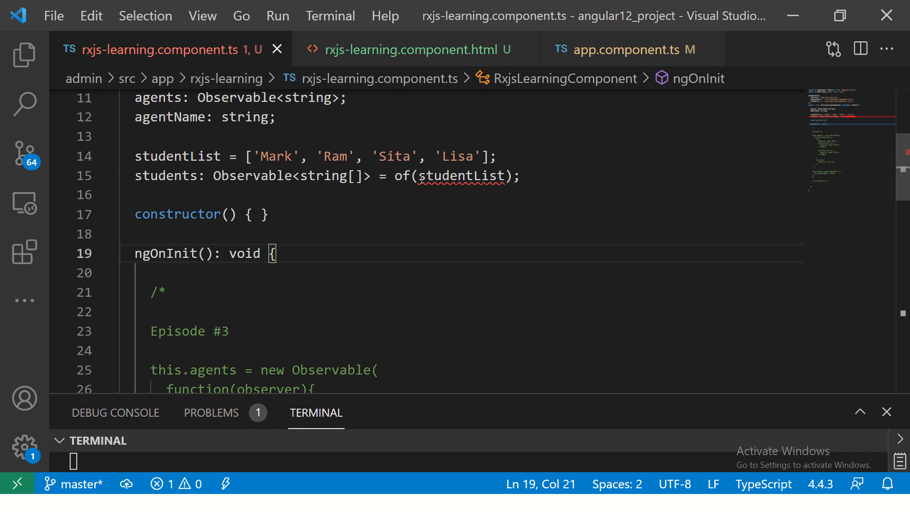
text(this.)
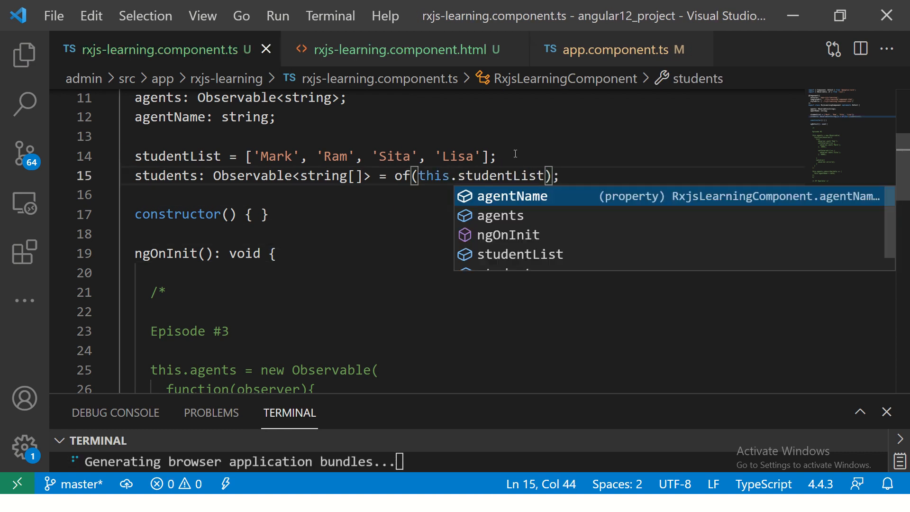
double_click(166, 176)
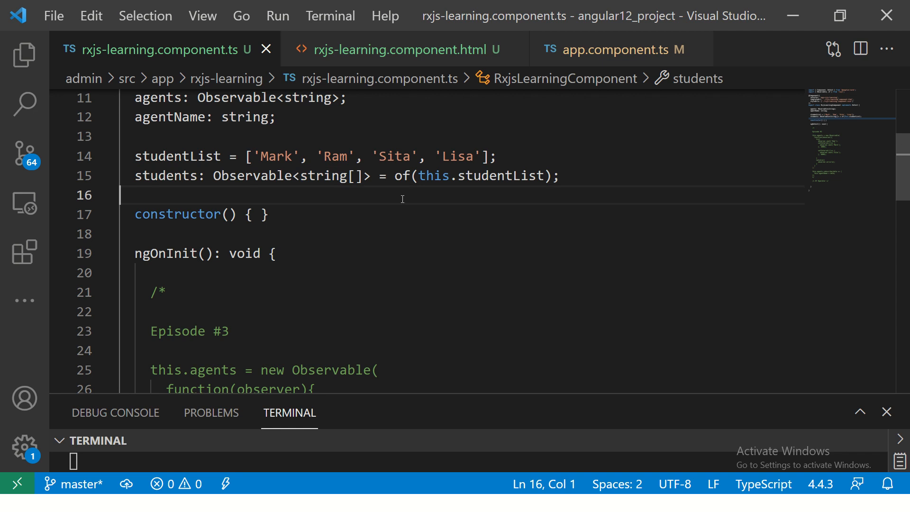
double_click(502, 176)
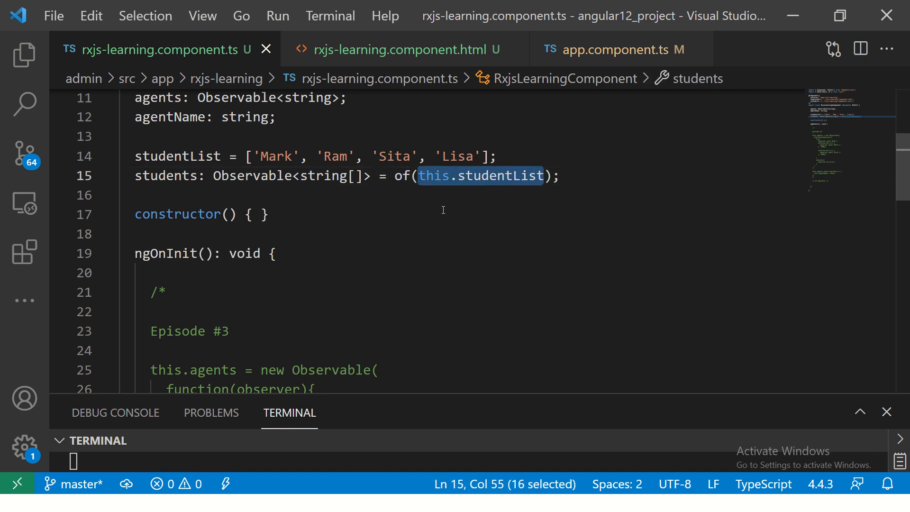
click(561, 176)
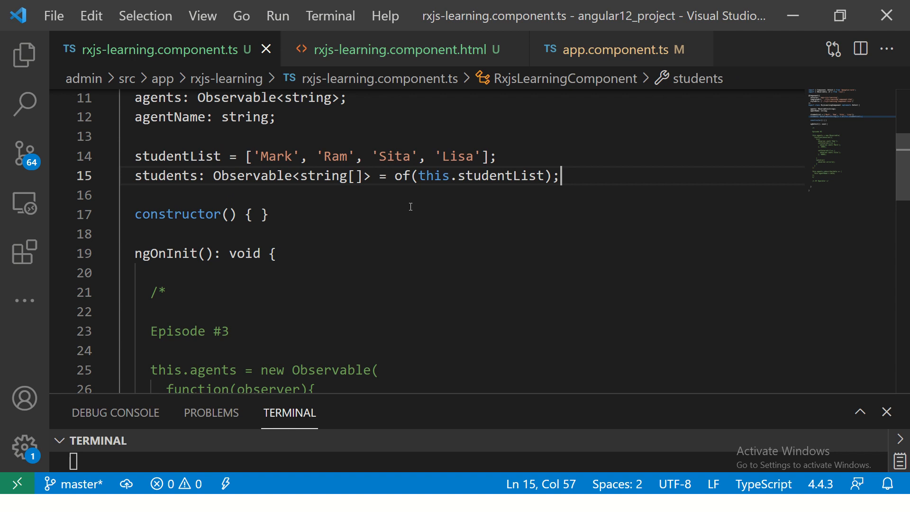
click(272, 253)
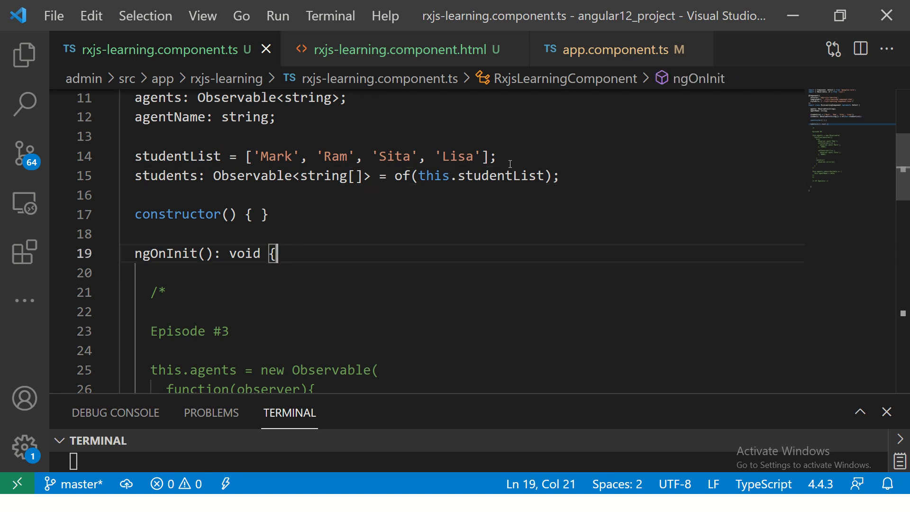
Write this.students.subscribe(data => { console.log(data); }) inside ngOnInit.
key(Enter)
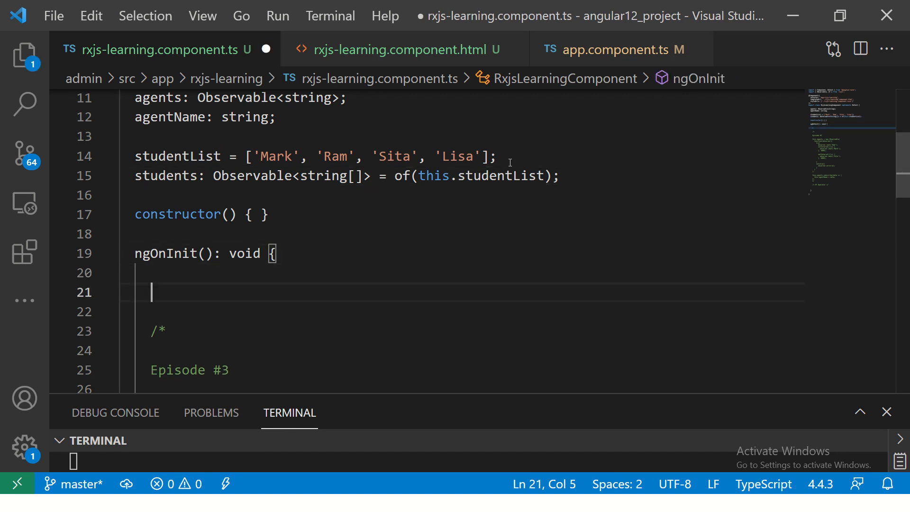
text(this.studentList)
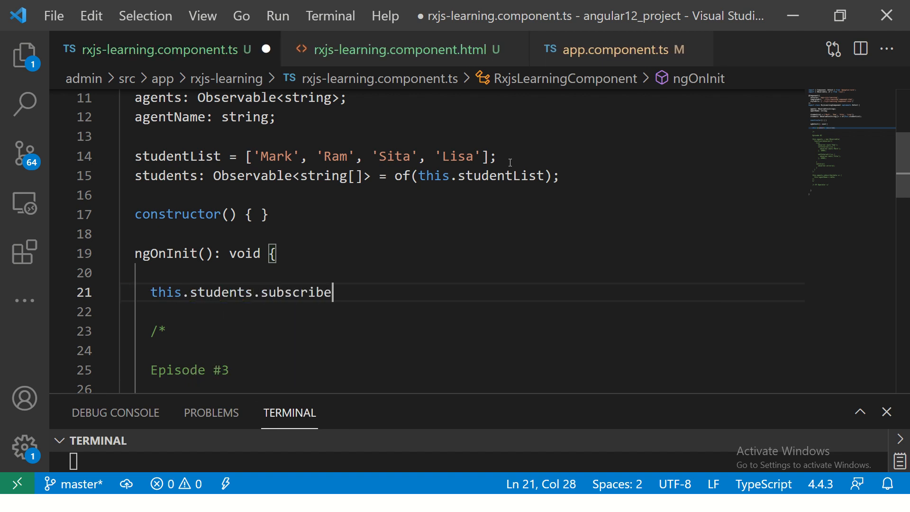
text((data => {})
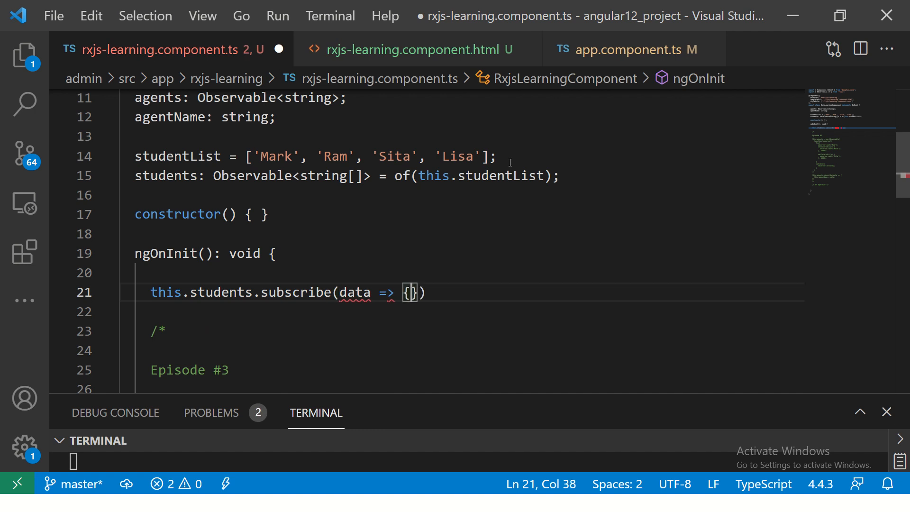
text(console.log(d)
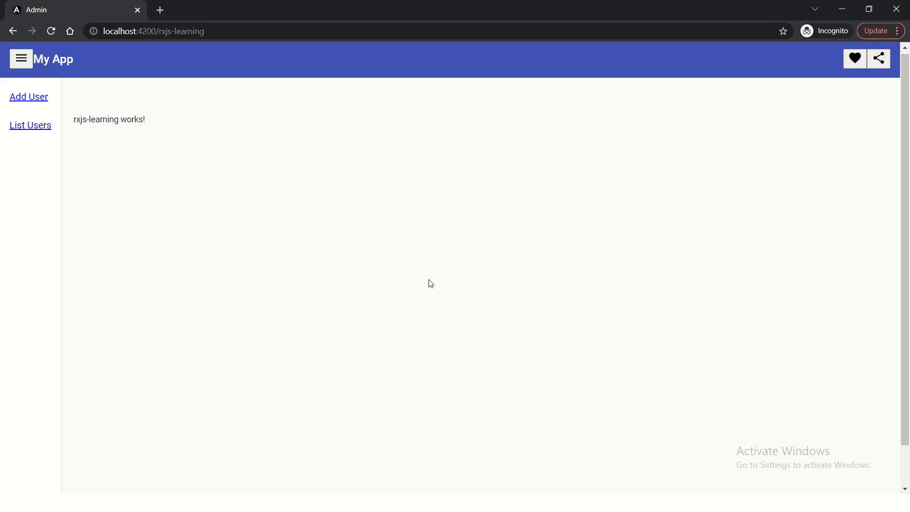
Show the DevTools Console logging the array ['Mark', 'Ram', 'Sita', 'Lisa'].
key(F12)
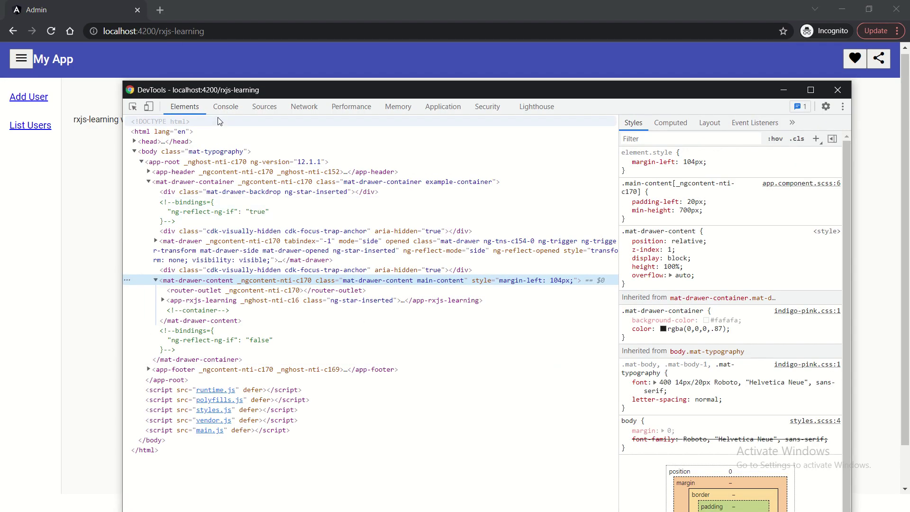
click(225, 106)
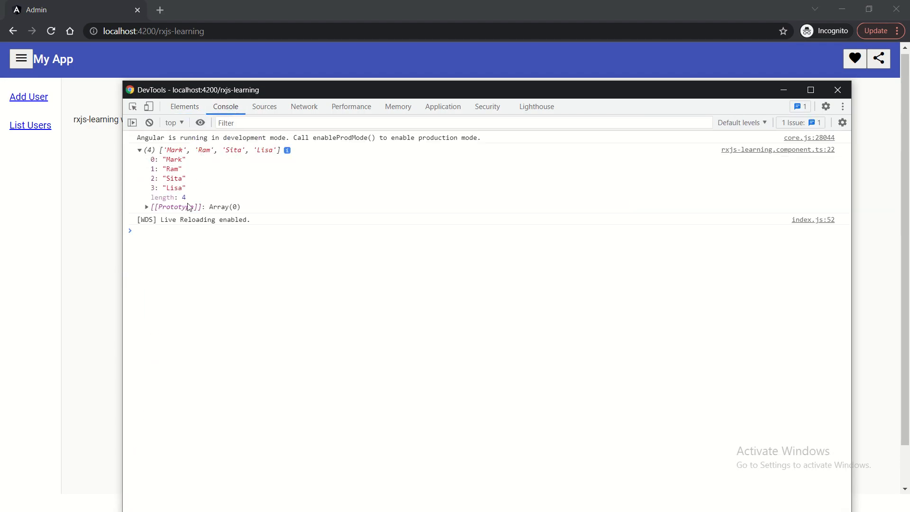
mouse_move(259, 178)
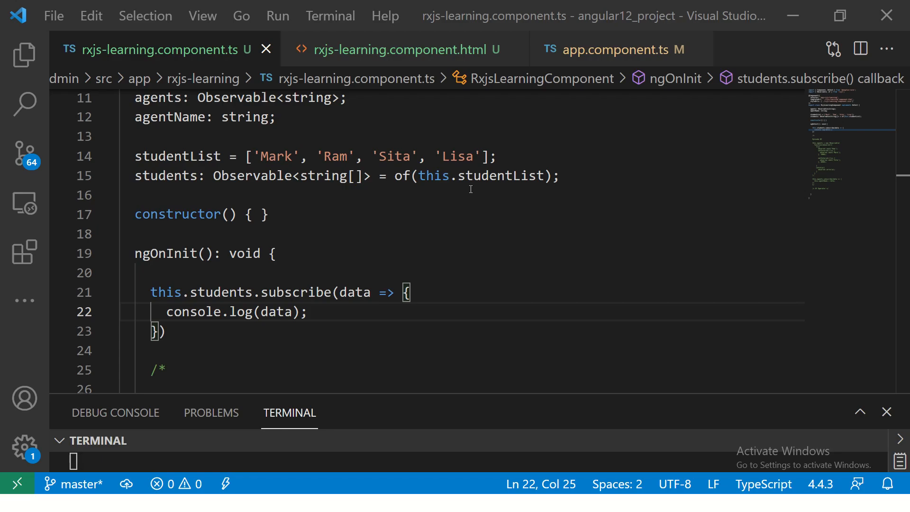
Declare studentNames: Observable<string> = of('Ram') below the students property.
click(603, 183)
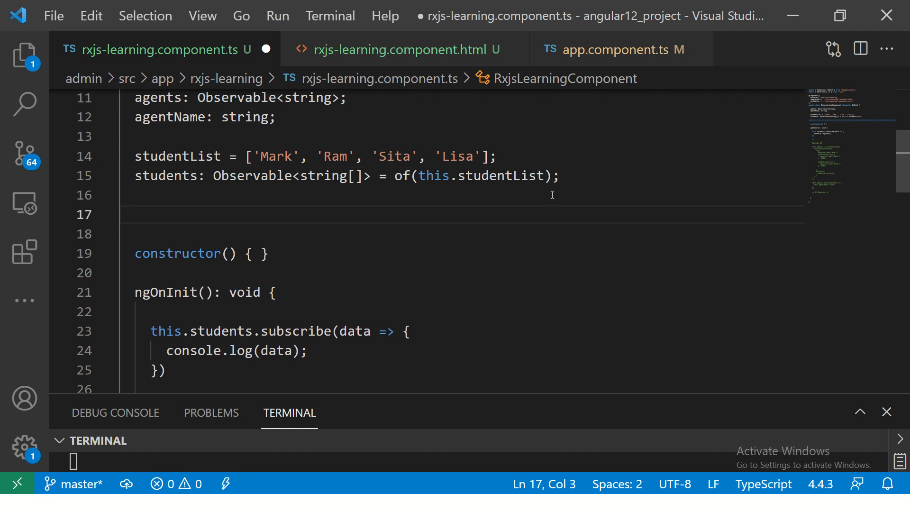
mouse_move(160, 177)
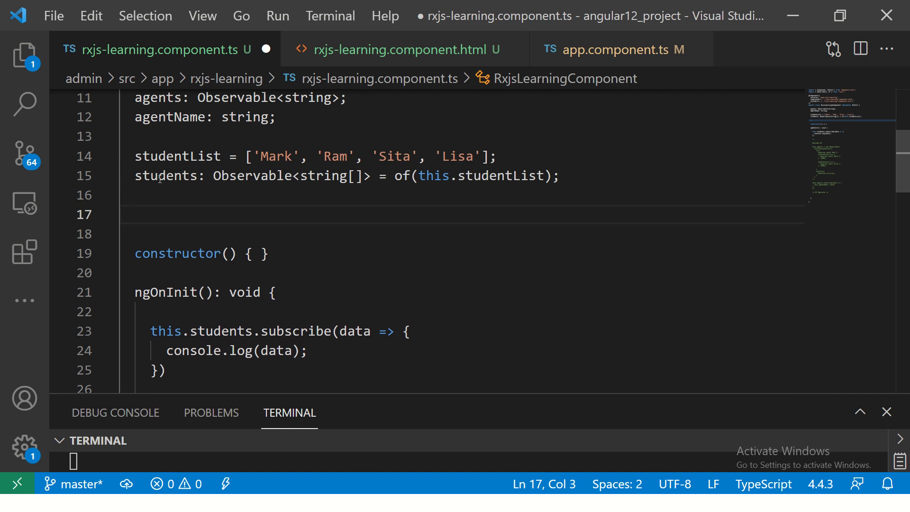
mouse_move(310, 201)
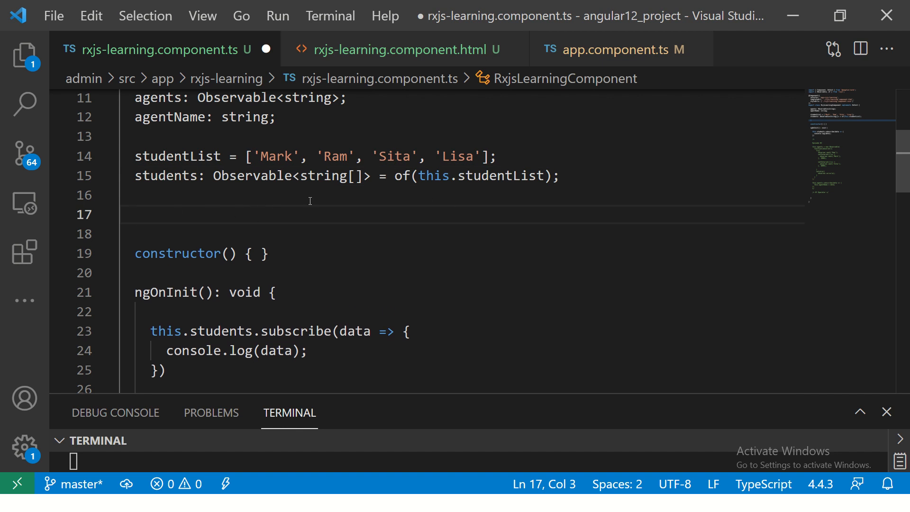
text(studentNames)
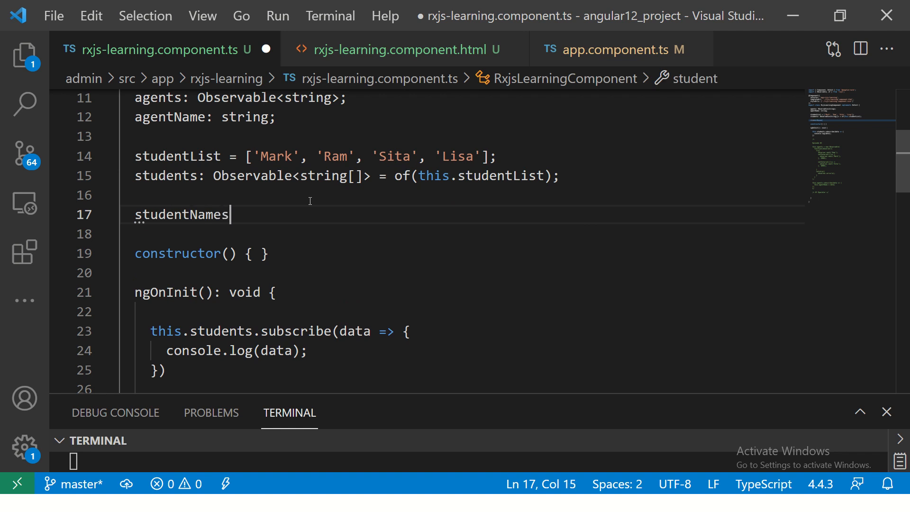
text(: Observable)
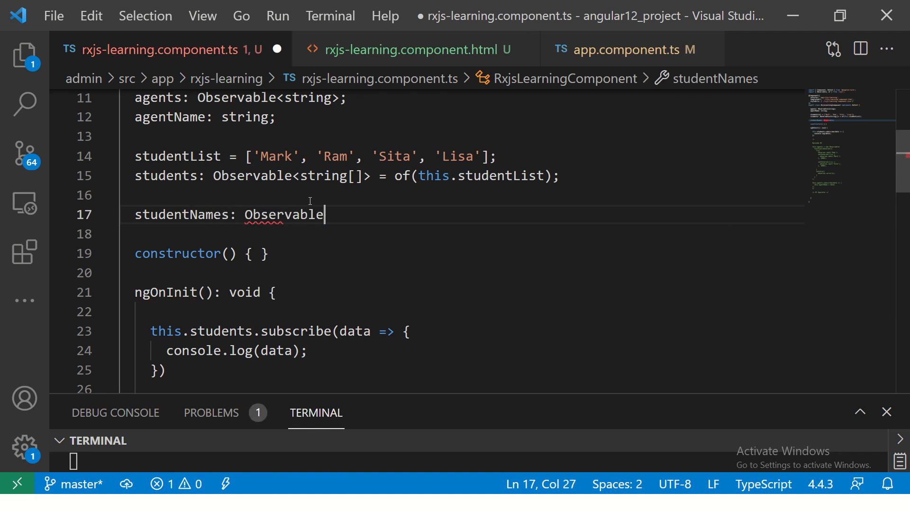
text(<string>)
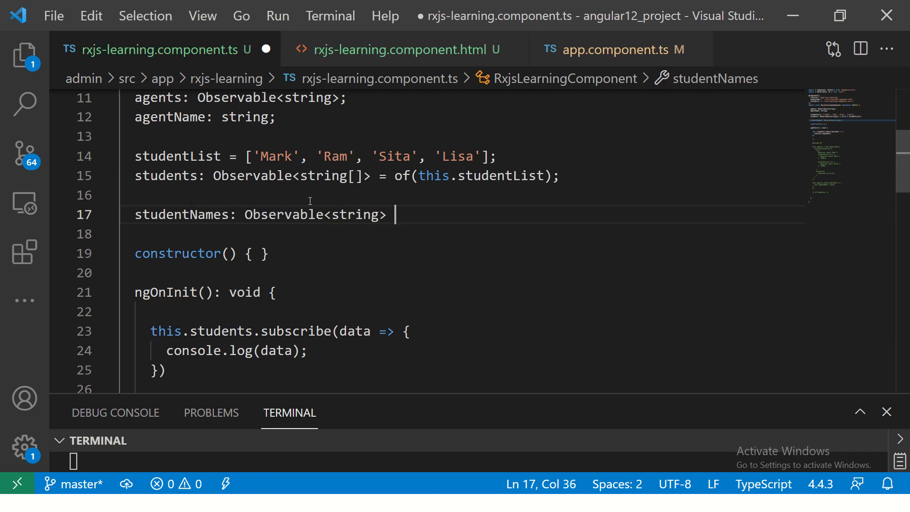
text(= of()
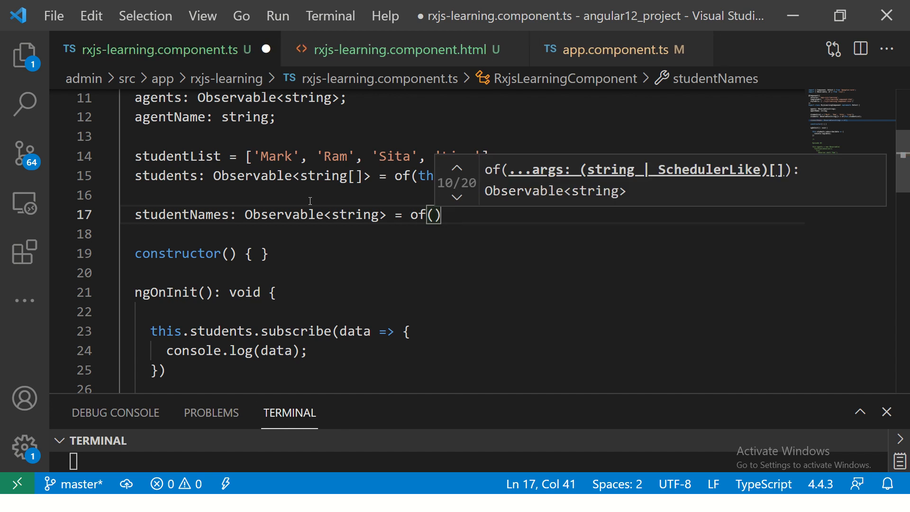
text(')
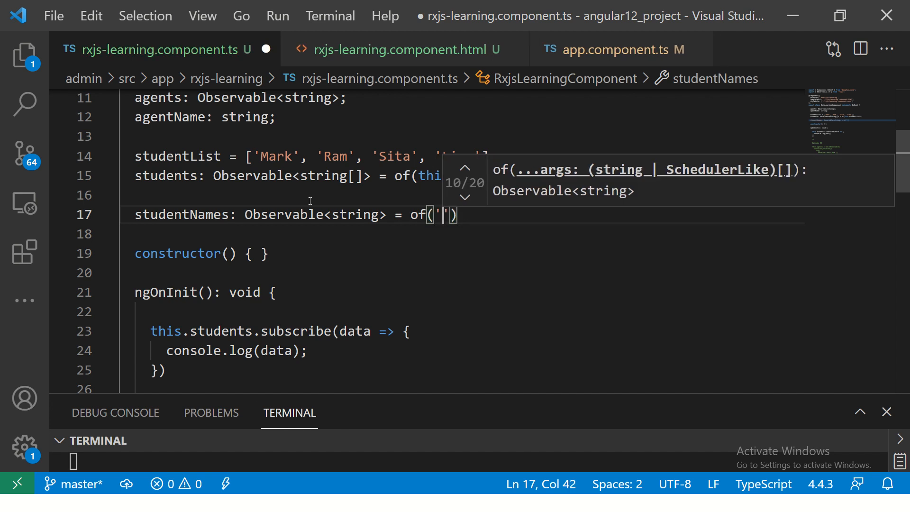
text(Ram)
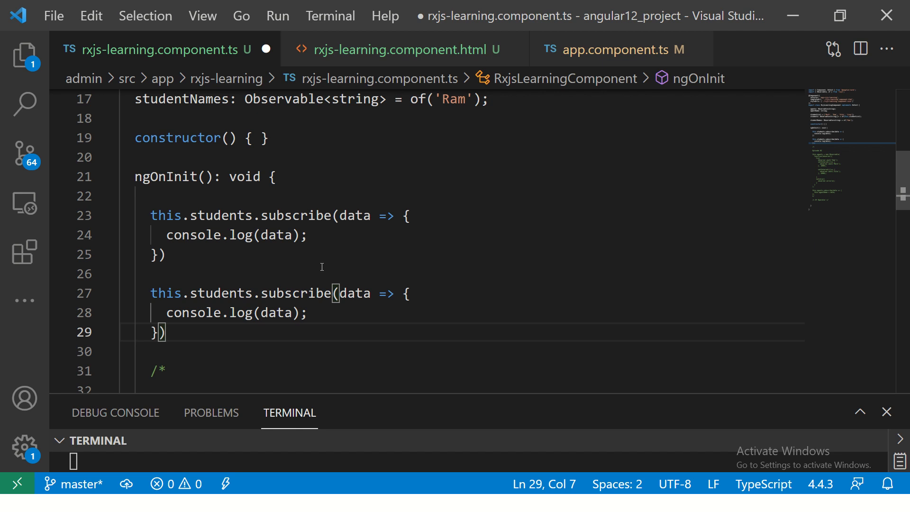
Add a this.studentNames.subscribe block logging its value in ngOnInit.
text(studentName)
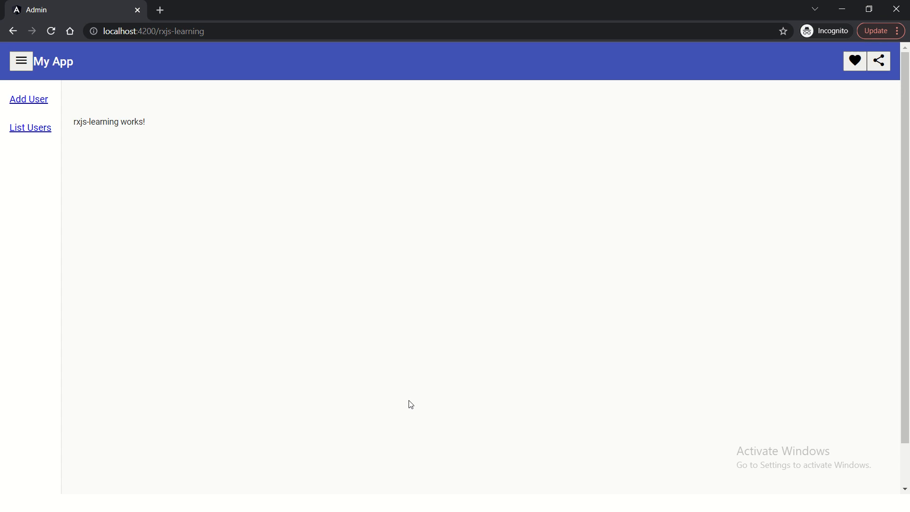
key(F12)
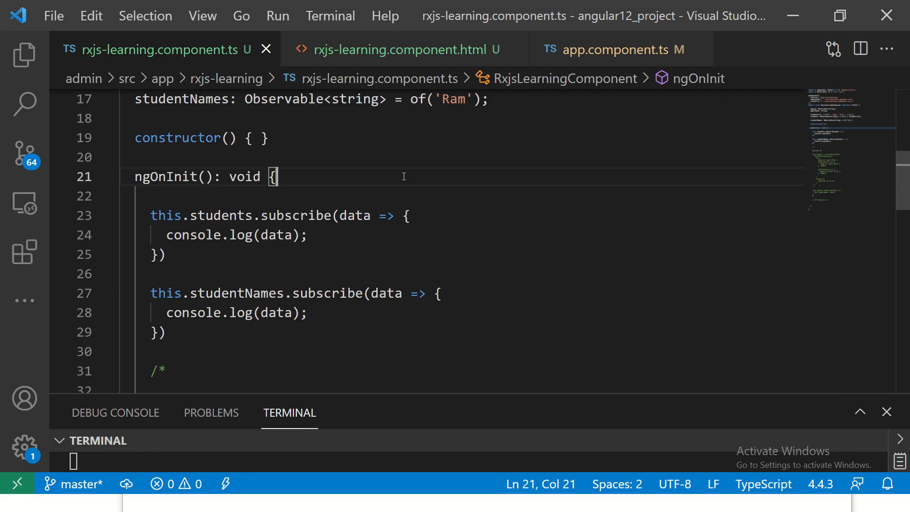
mouse_move(893, 124)
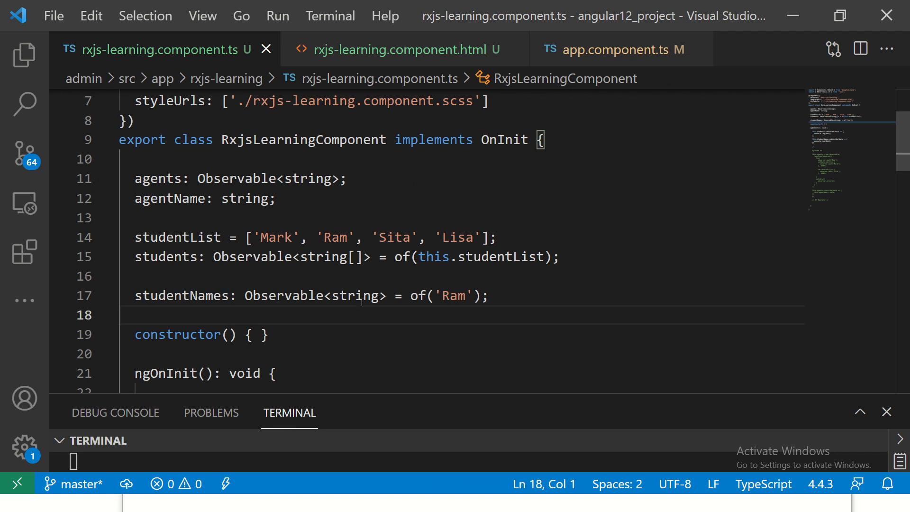
Select text on the studentNames line to prepare a new line below it.
drag(410, 295, 489, 295)
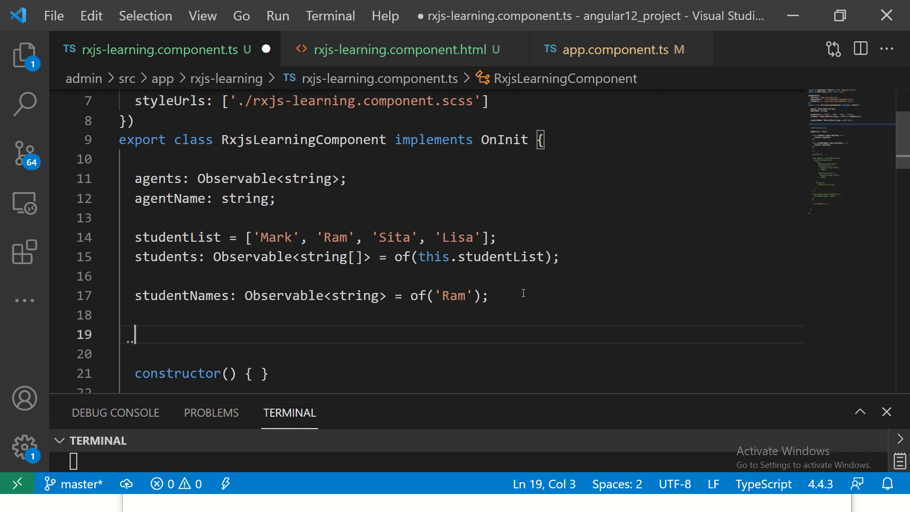
Add studentObj = { id: 10, name: 'Ram' } and paste a copy of the students declaration below.
text(studentObj)
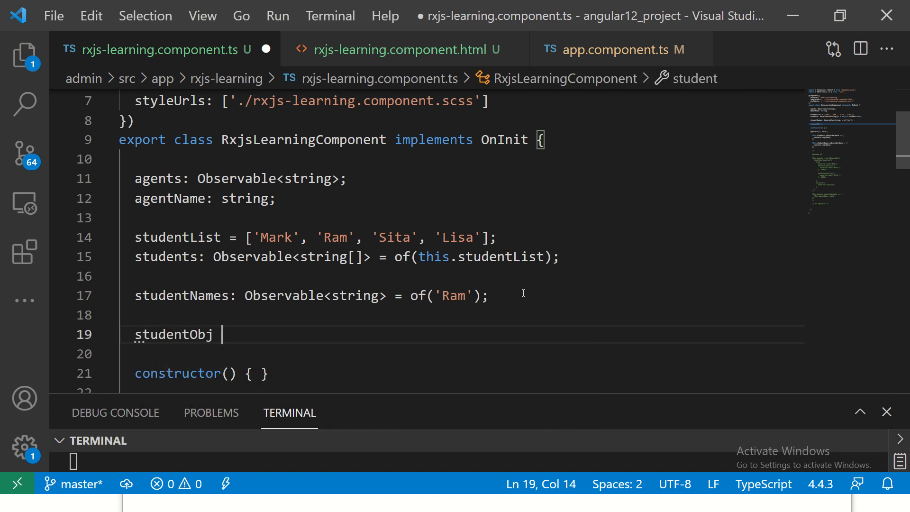
text(= {)
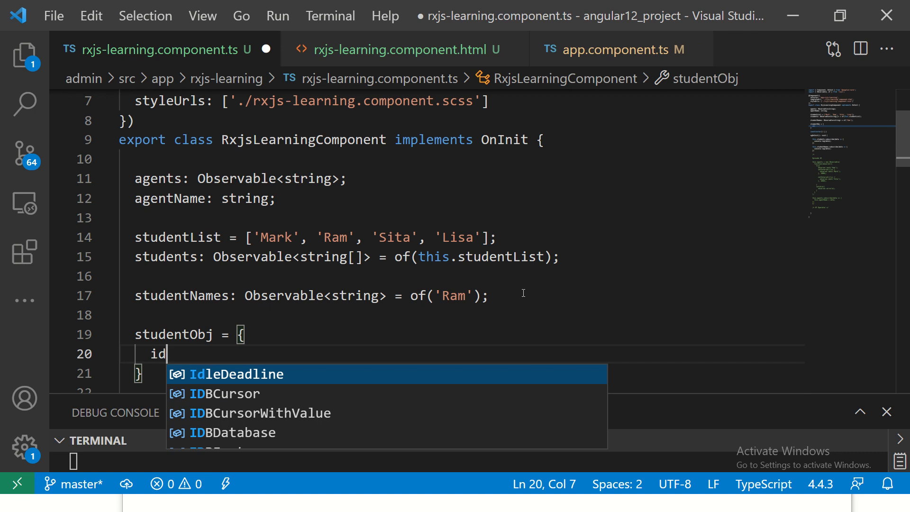
text(: 10,)
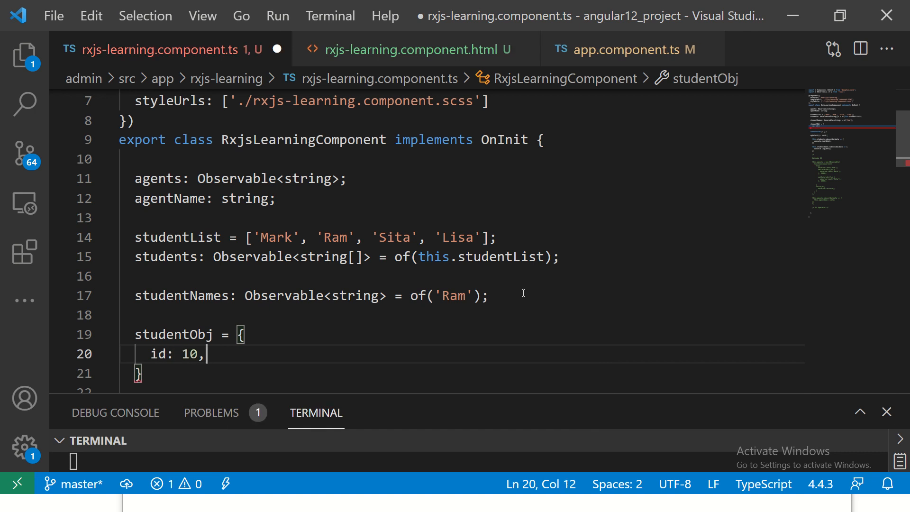
text(name: 'R')
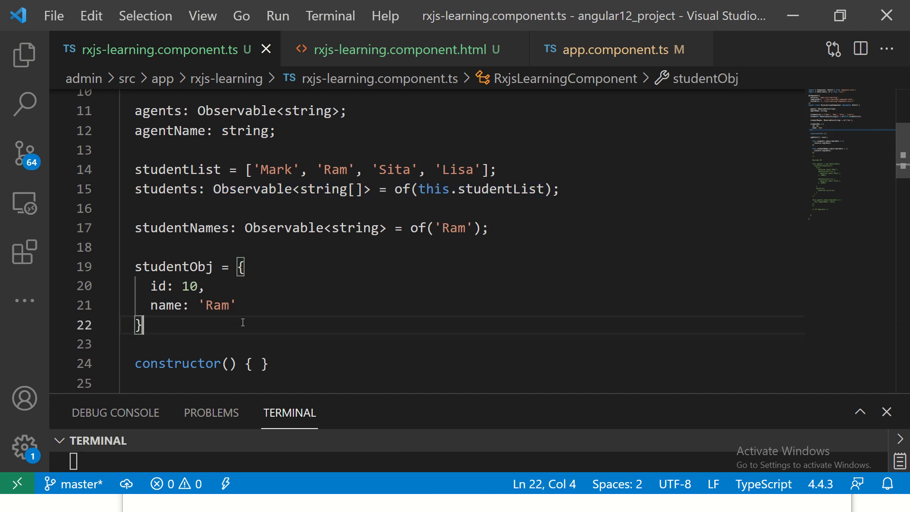
text(students: Observable<string[]> = of(this.studentList);)
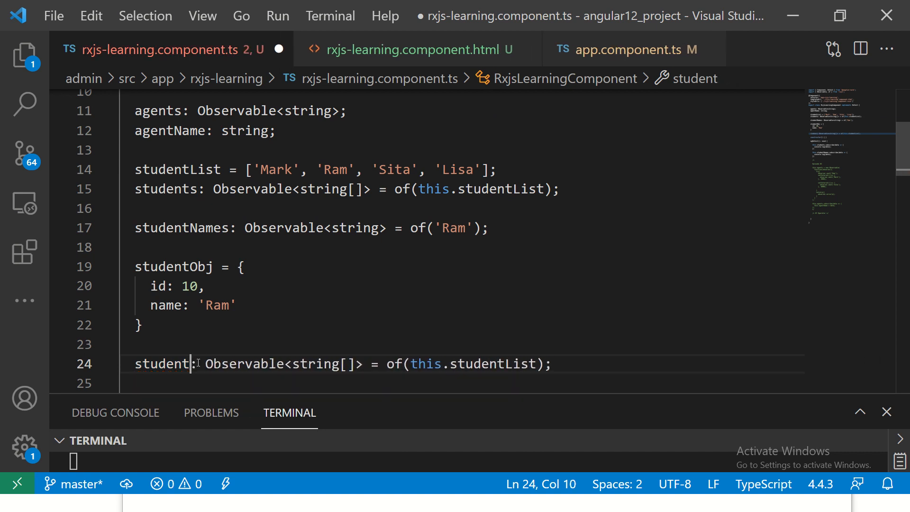
Rename the copy to student$: Observable<any> = of(this.studentObj) and save.
text(Observable)
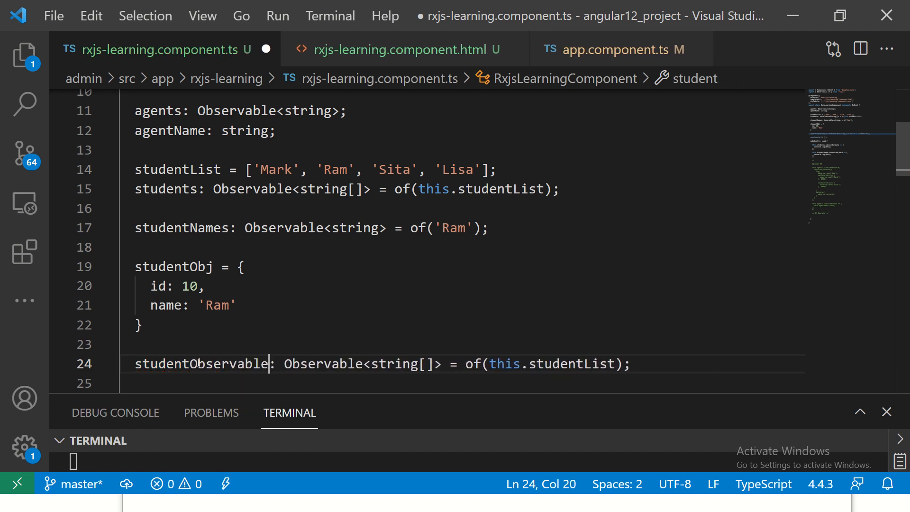
text(Obj)
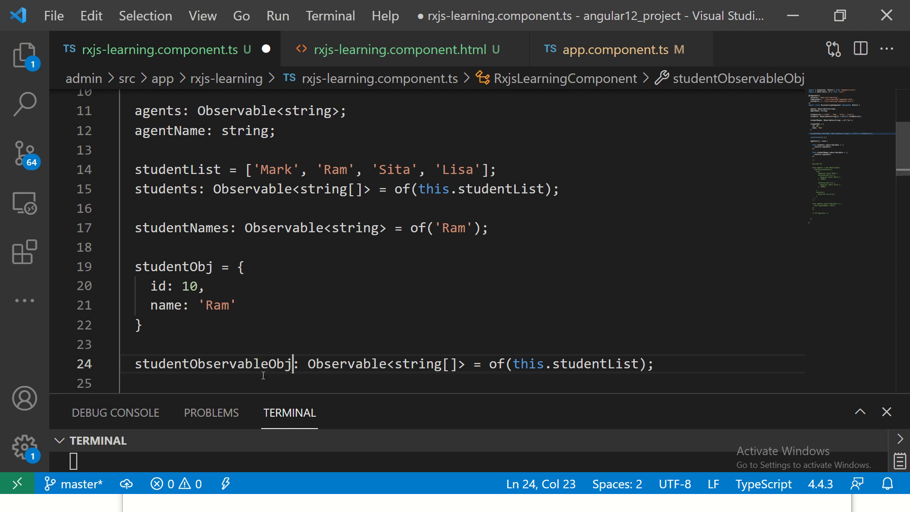
text(student$)
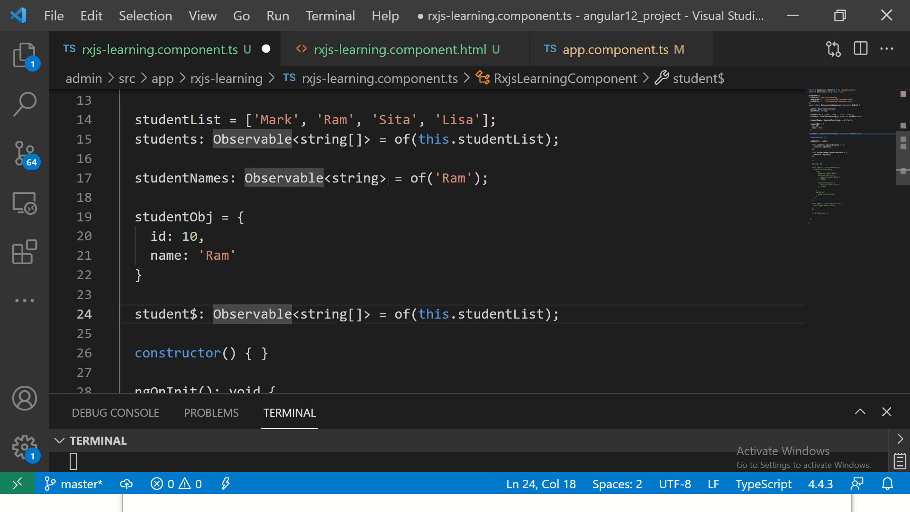
double_click(180, 178)
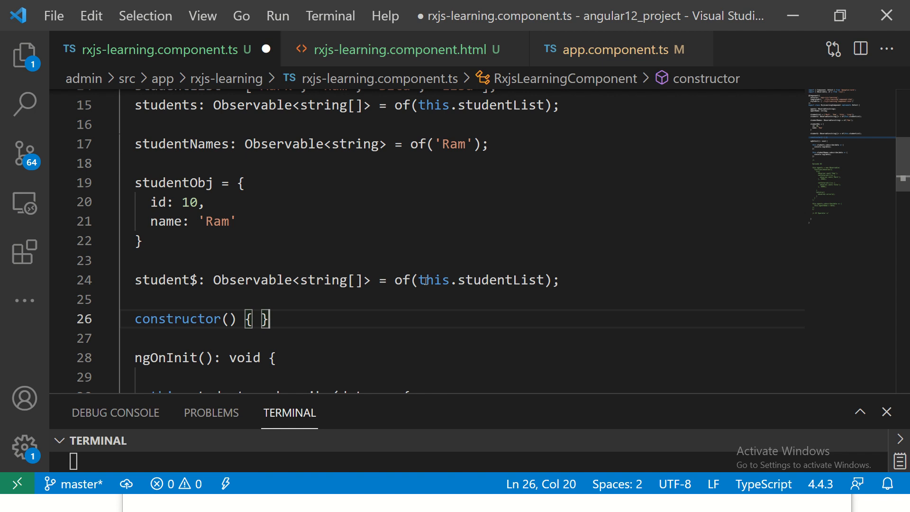
text(st)
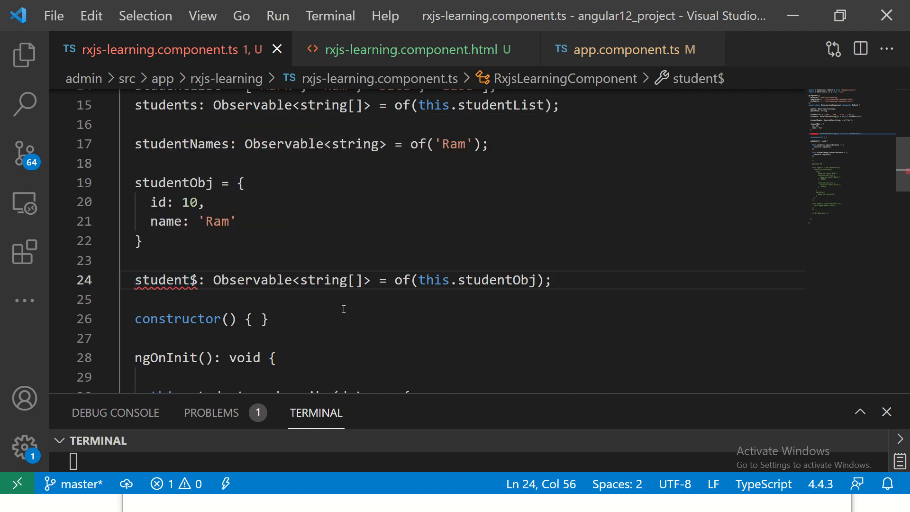
double_click(330, 279)
text(any)
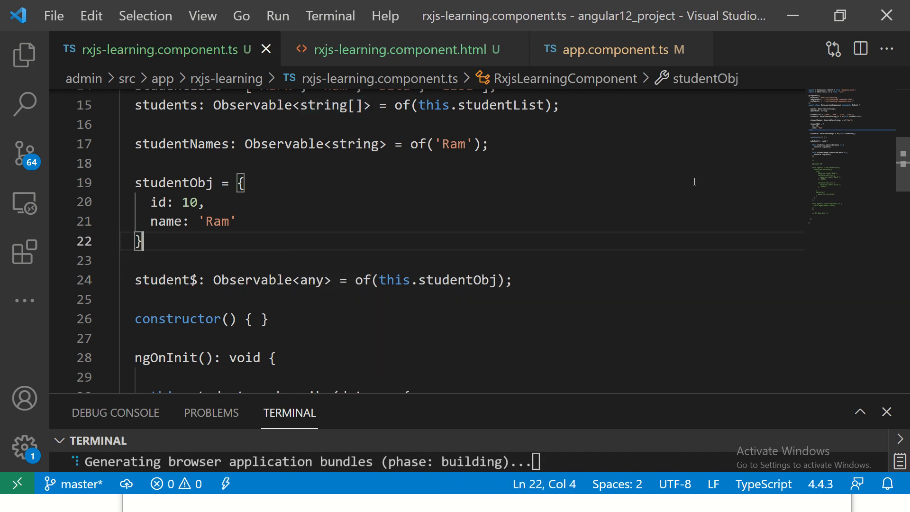
scroll(down, 3)
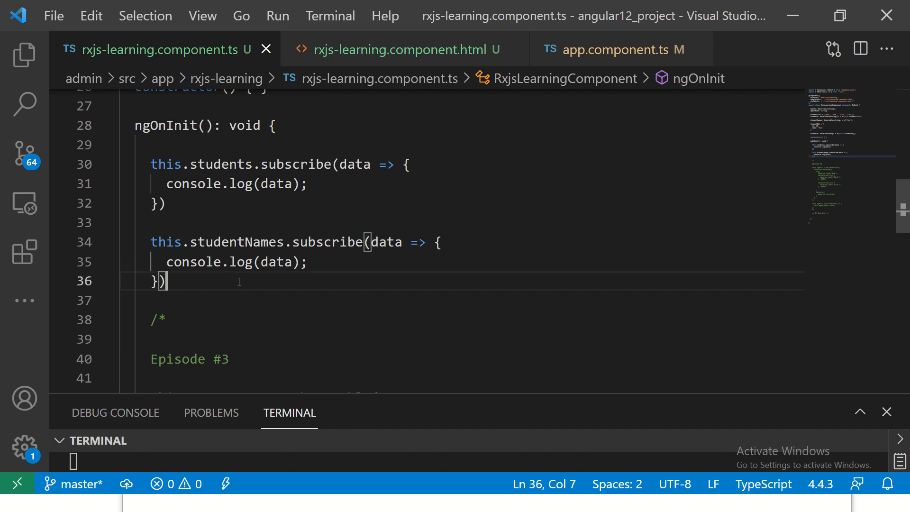
Write this.student$.subscribe(data => { console.log(data); }) in ngOnInit and save.
text(this.st)
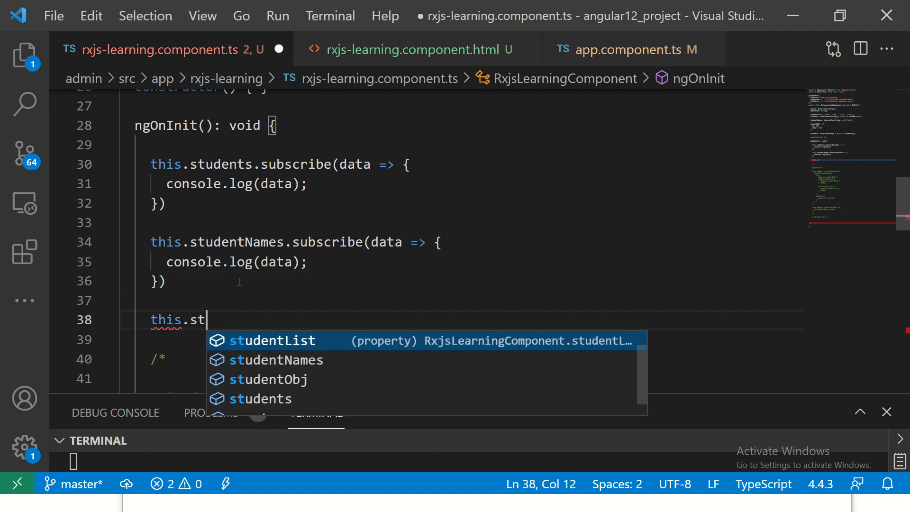
text(udent)
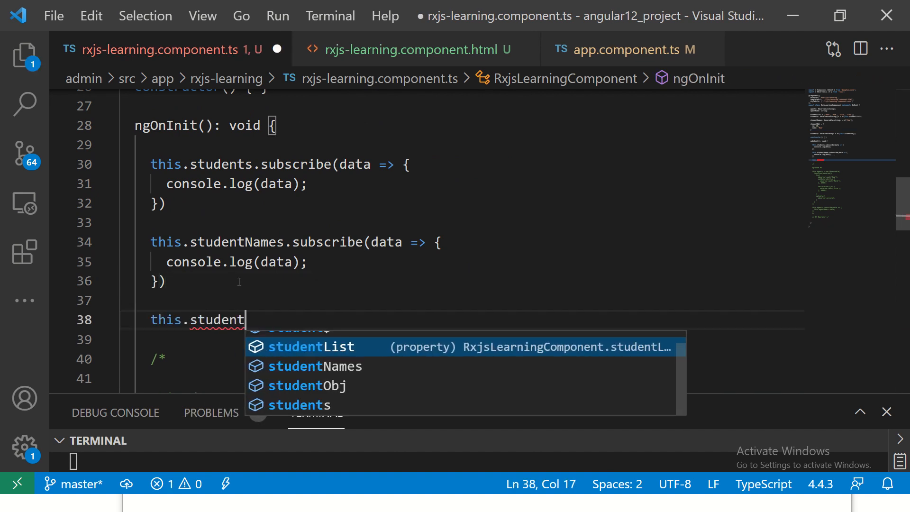
text($.)
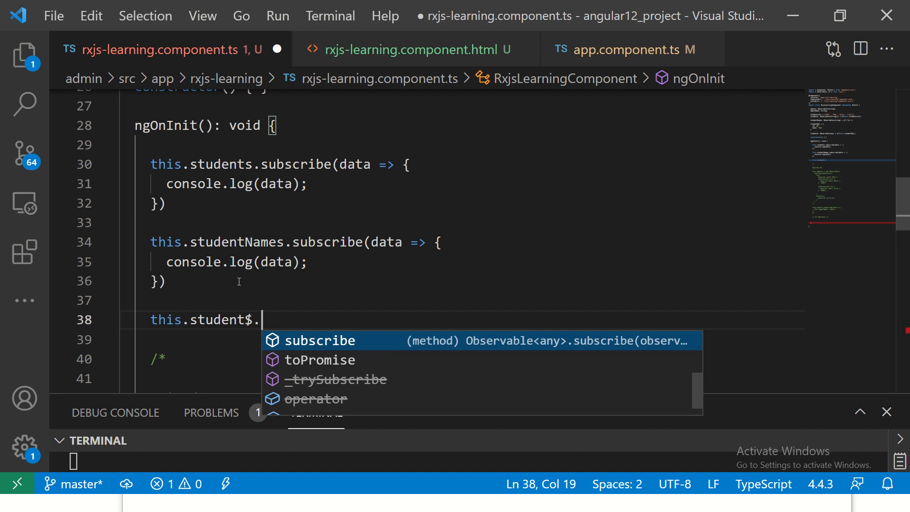
text(subscribe(data =)
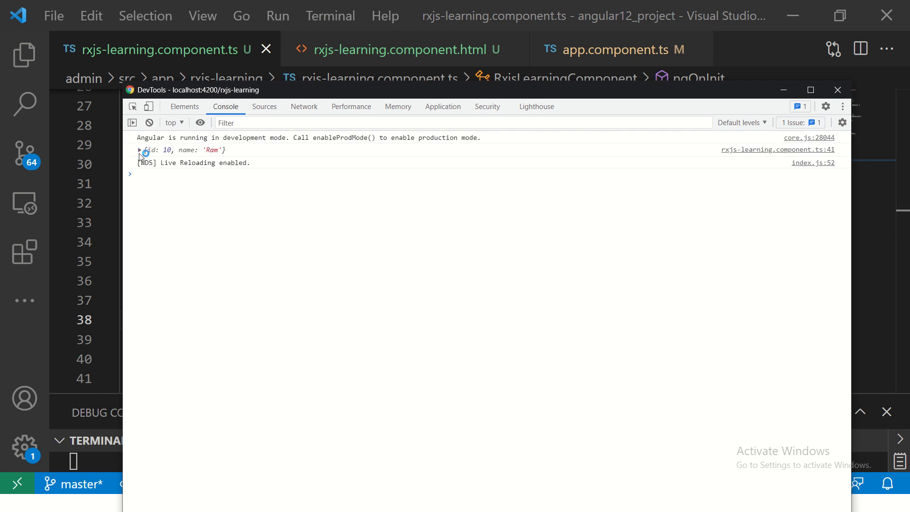
Expand the logged student object in the console, revealing id 10 and name Ram.
click(139, 150)
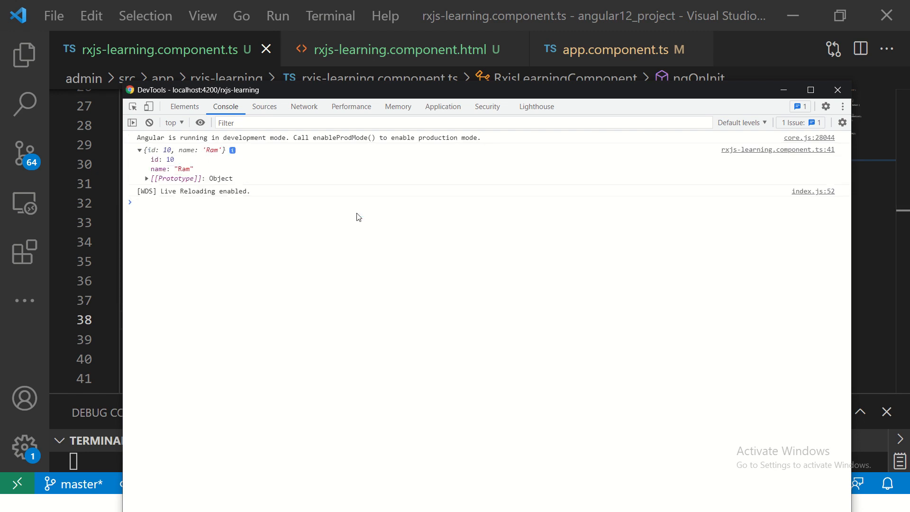
mouse_move(173, 155)
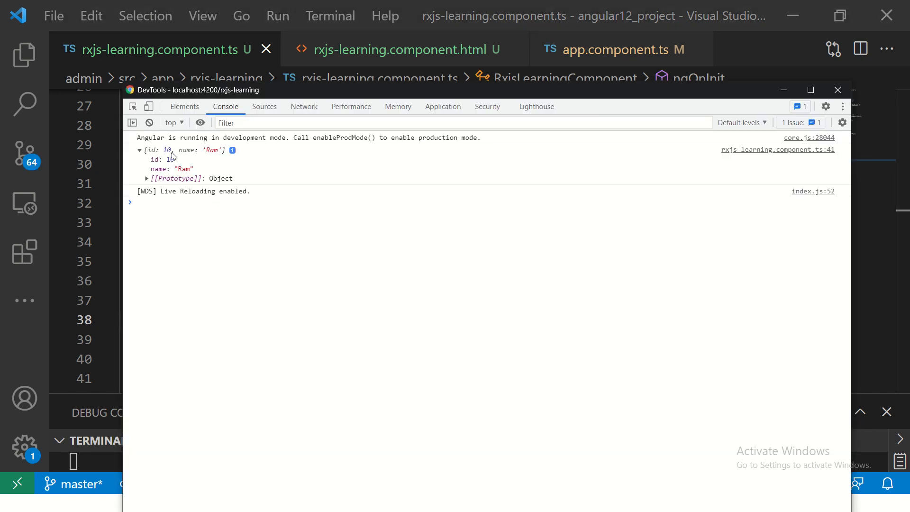
click(838, 90)
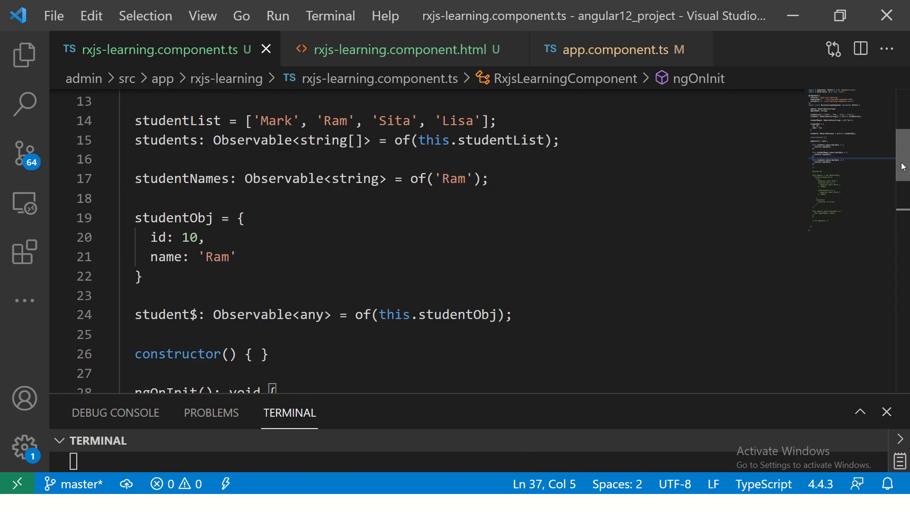
click(489, 208)
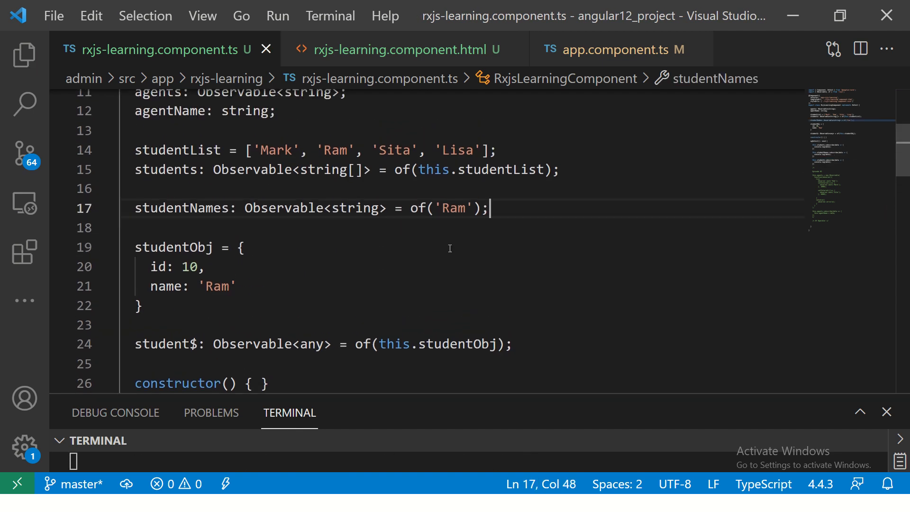
click(384, 227)
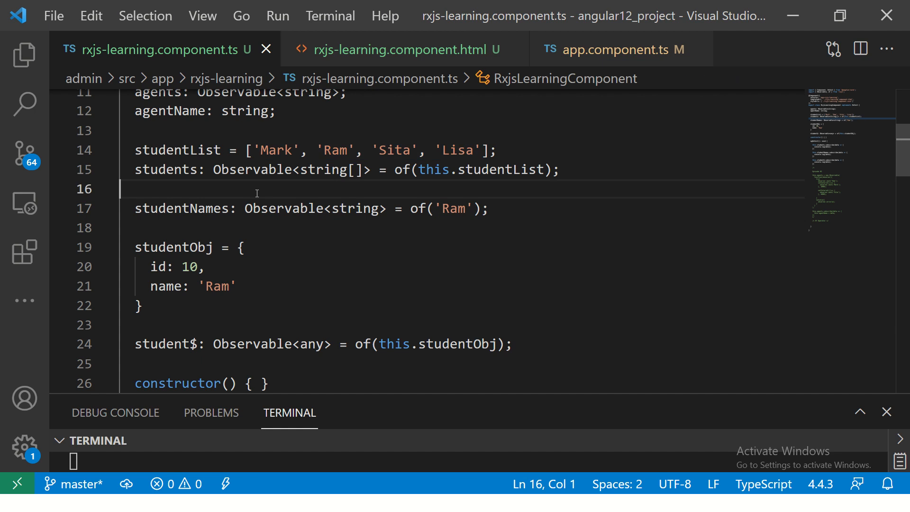
mouse_move(262, 209)
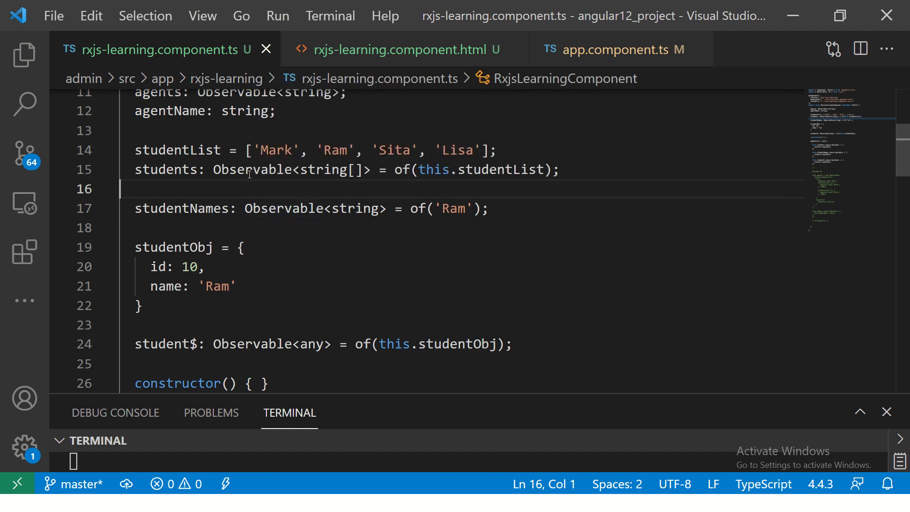
double_click(402, 169)
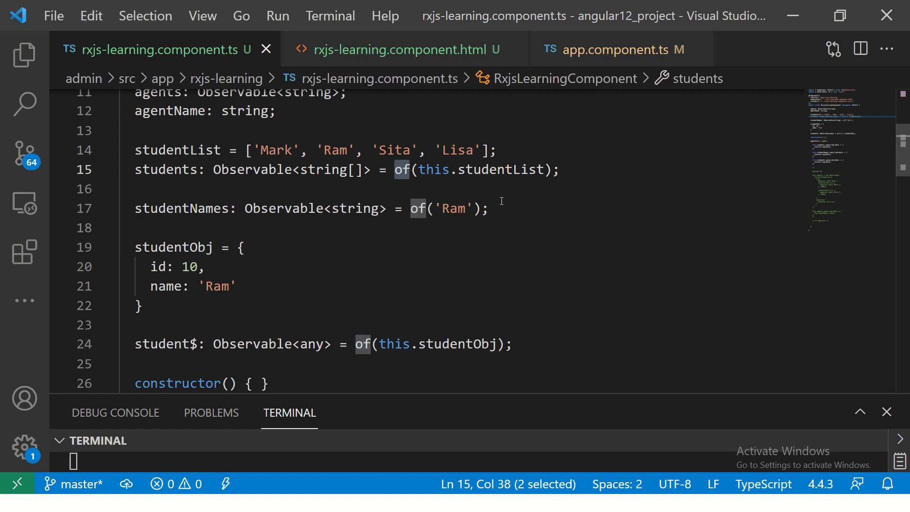
click(586, 169)
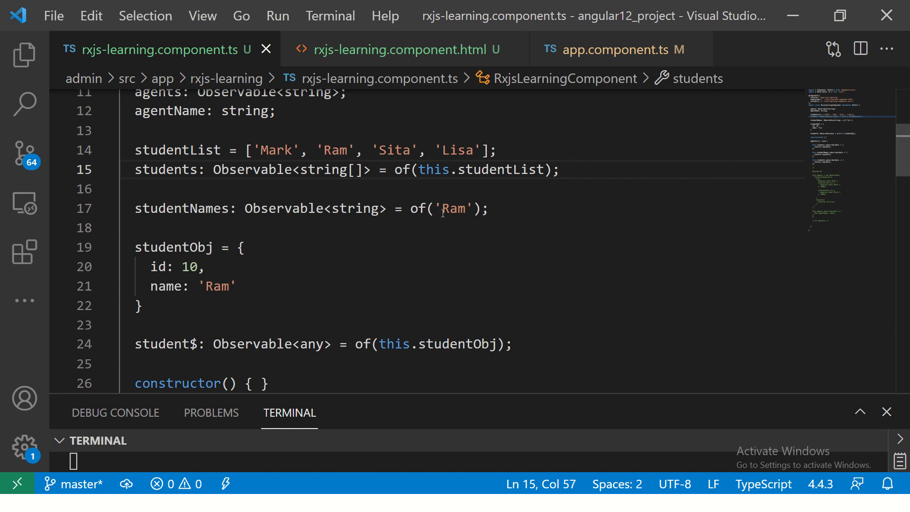
drag(256, 150, 496, 150)
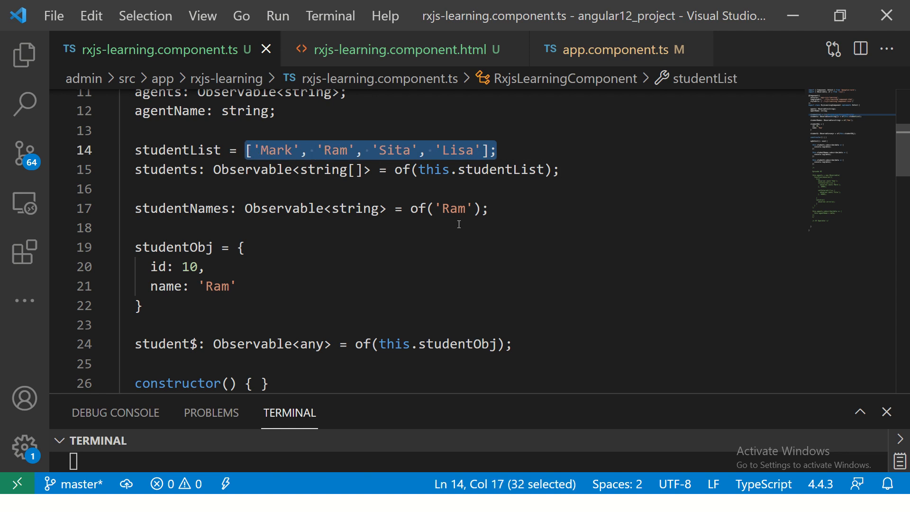
mouse_move(203, 172)
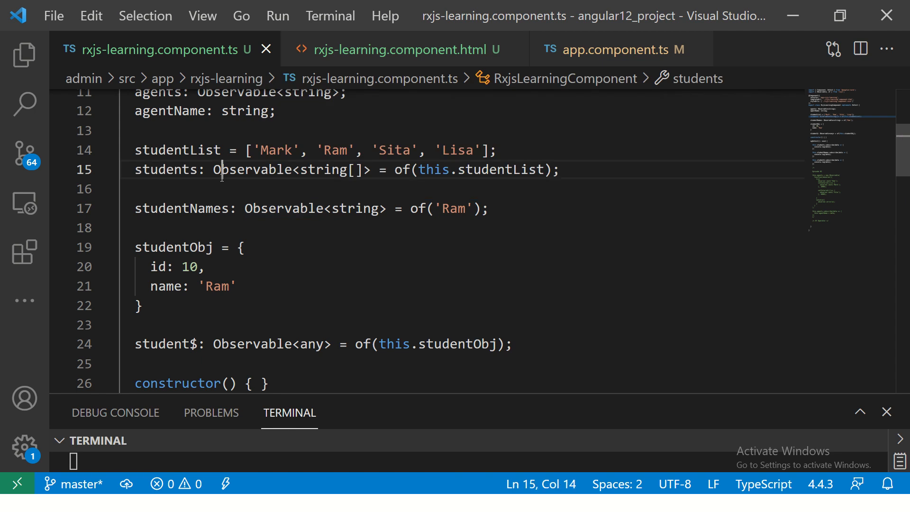
drag(396, 170, 559, 170)
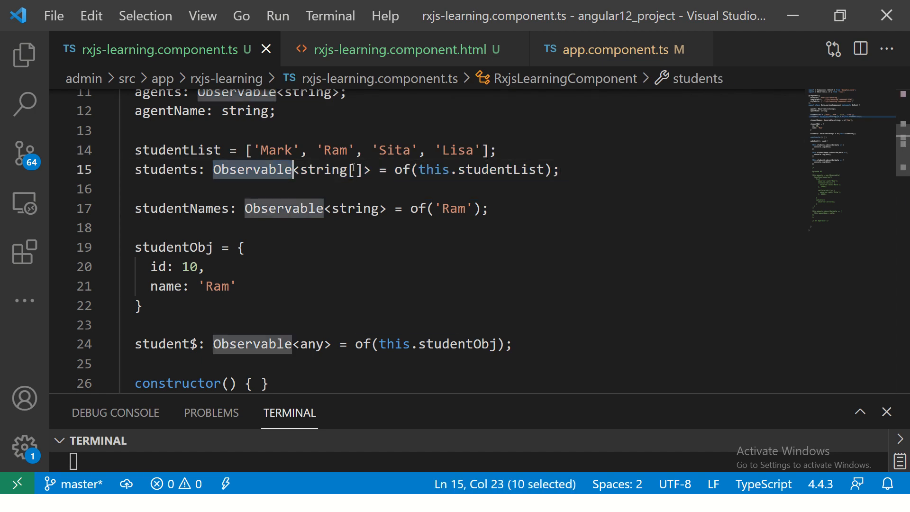
click(356, 209)
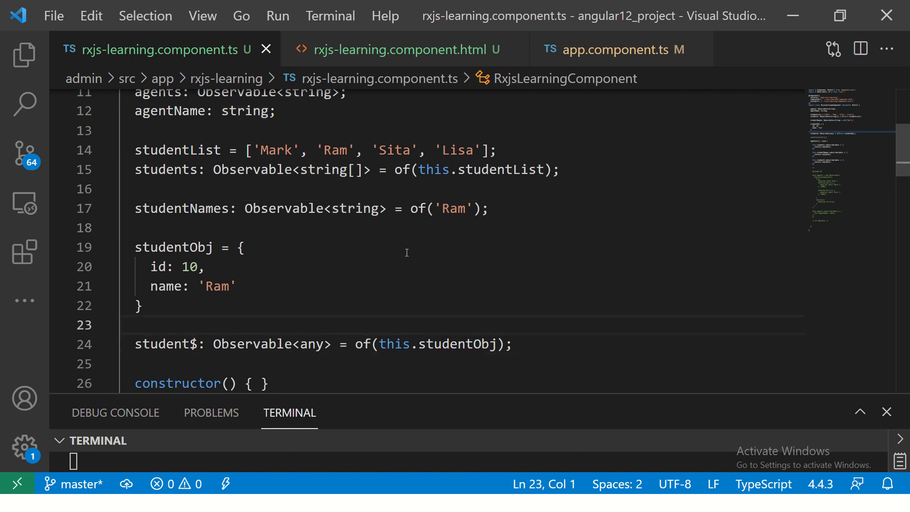
key(alt+tab)
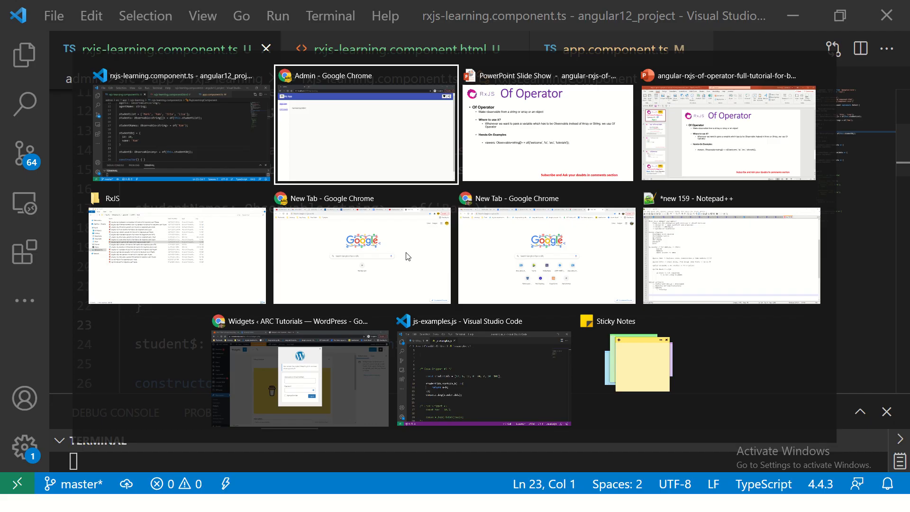